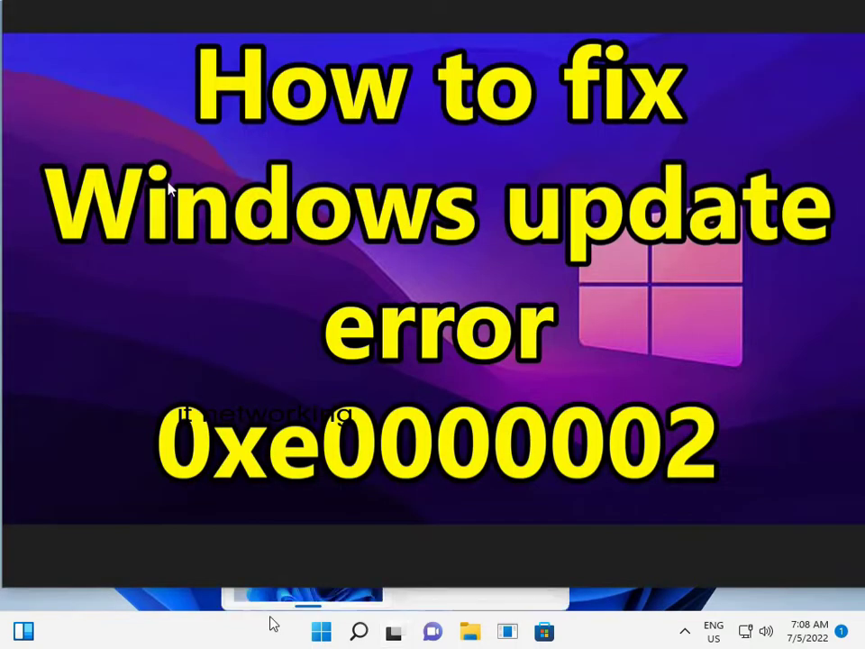
{"action": "mouse_move", "coordinate": [214, 440]}
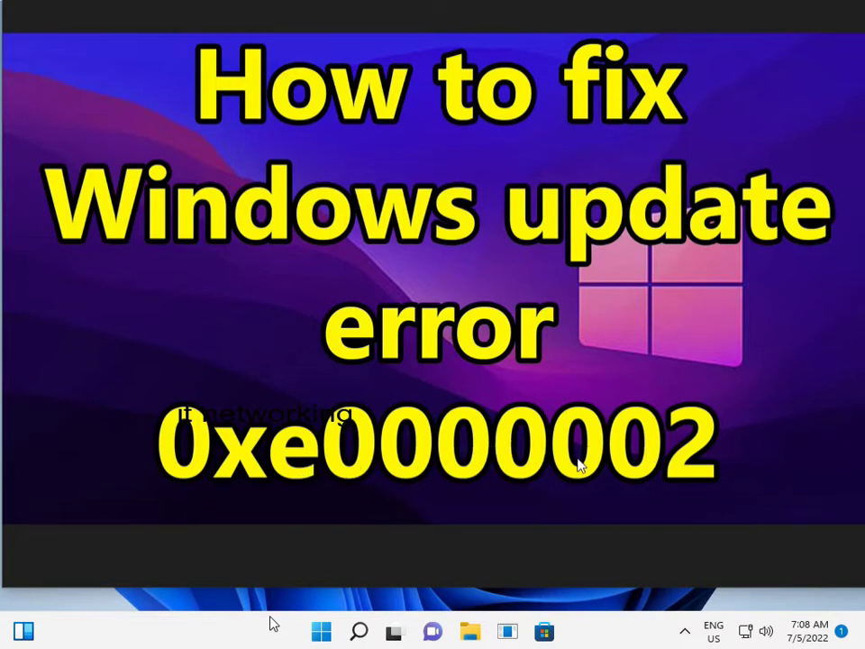
{"action": "mouse_move", "coordinate": [712, 153]}
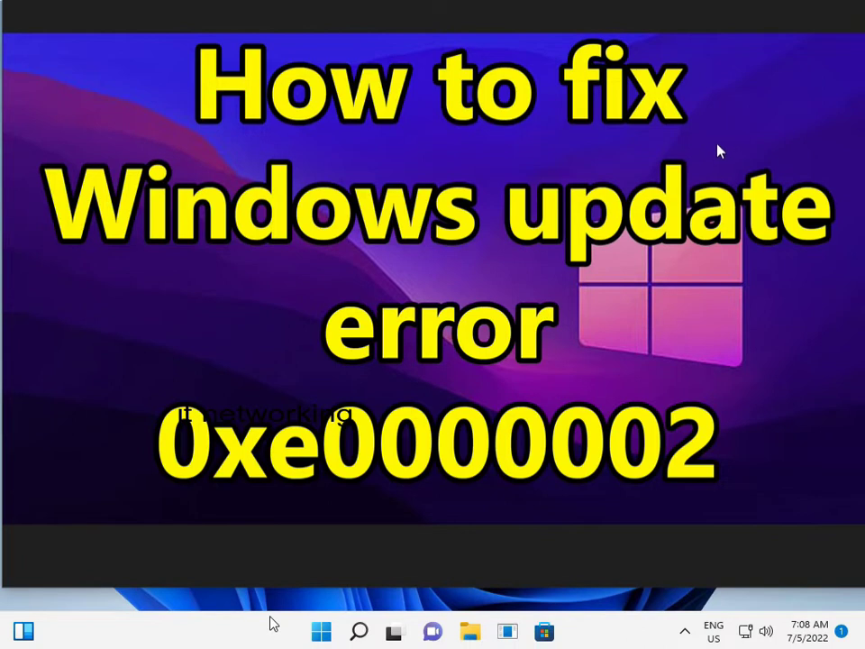
{"action": "mouse_move", "coordinate": [717, 157]}
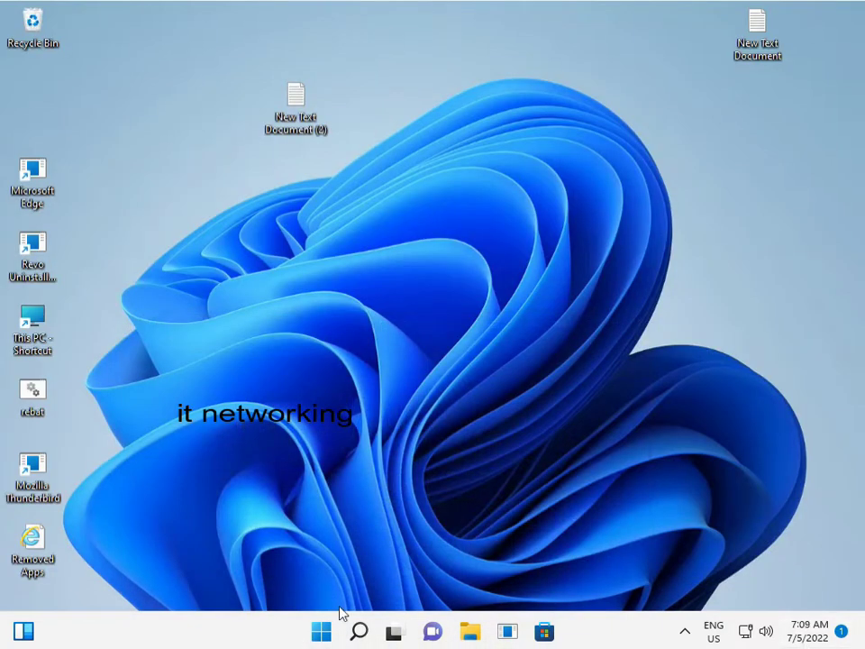
{"action": "mouse_move", "coordinate": [613, 211]}
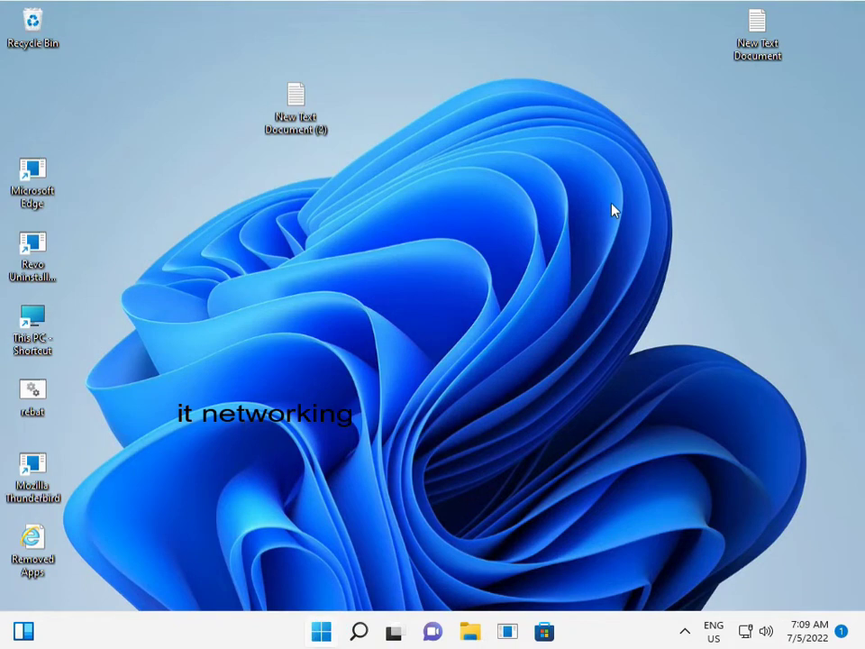
Bring up the Start menu with its pinned apps and recommended files.
{"action": "left_click", "coordinate": [321, 631]}
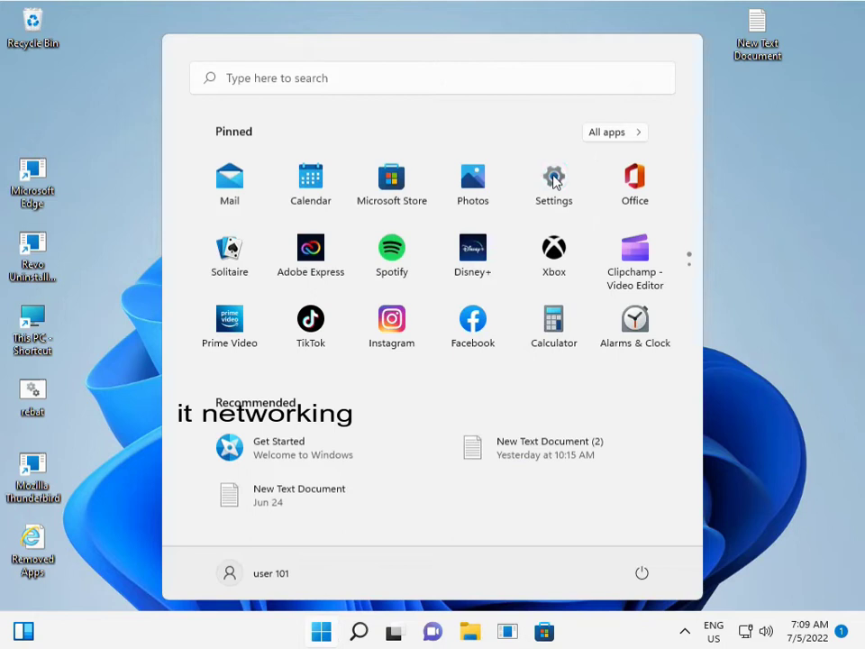
Launch Settings and show the Windows Update page with its downloading and pending updates.
{"action": "left_click", "coordinate": [553, 177]}
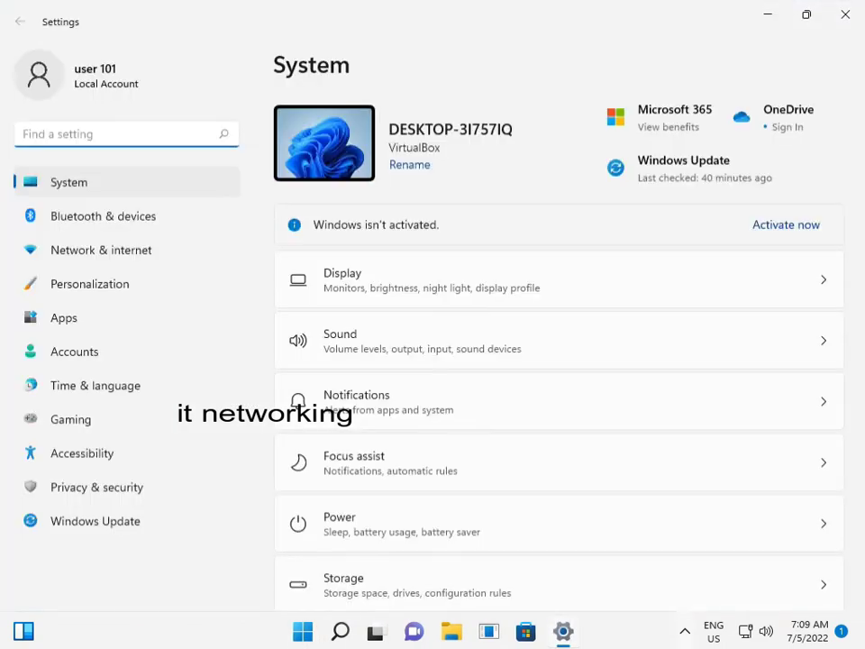
{"action": "mouse_move", "coordinate": [114, 557]}
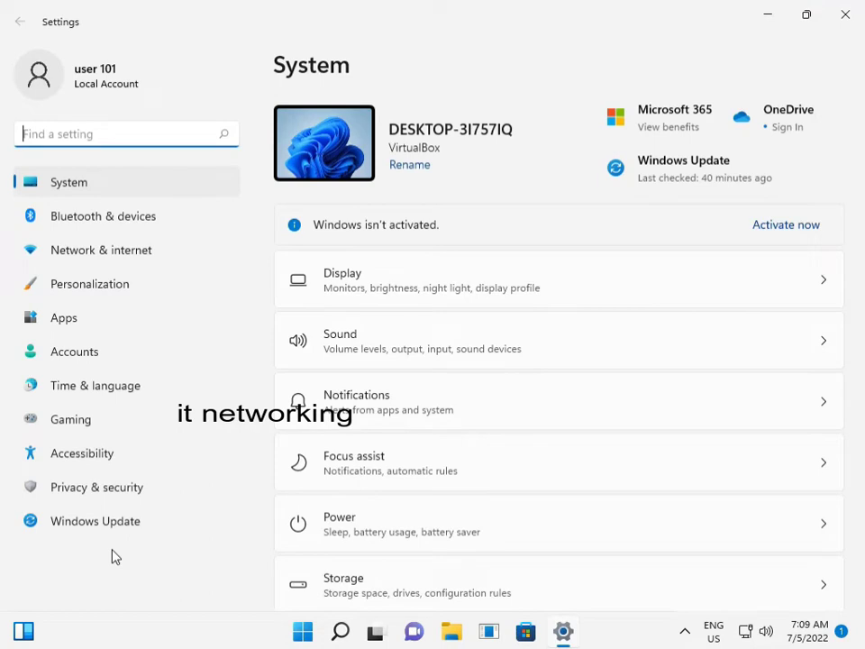
{"action": "mouse_move", "coordinate": [95, 521]}
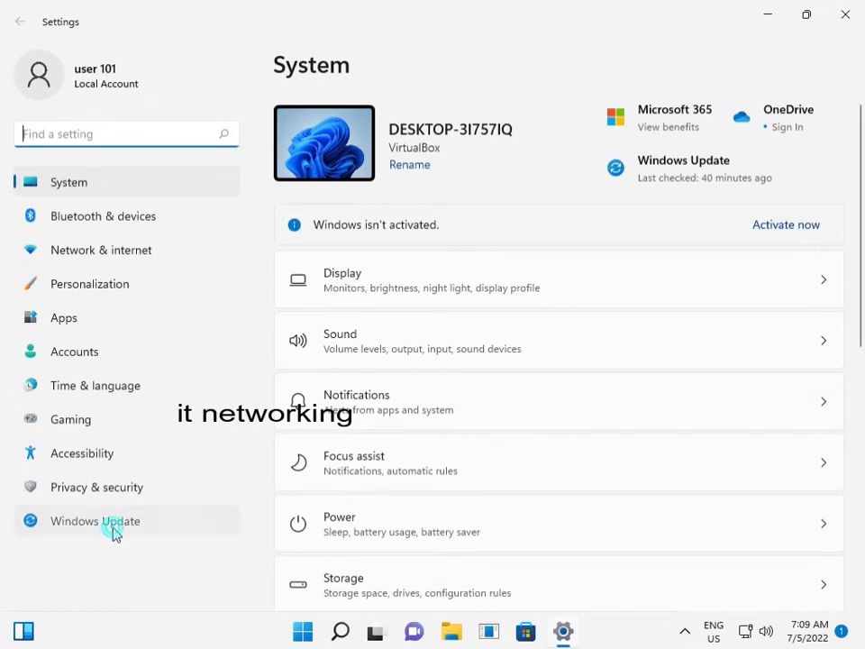
{"action": "left_click", "coordinate": [95, 521]}
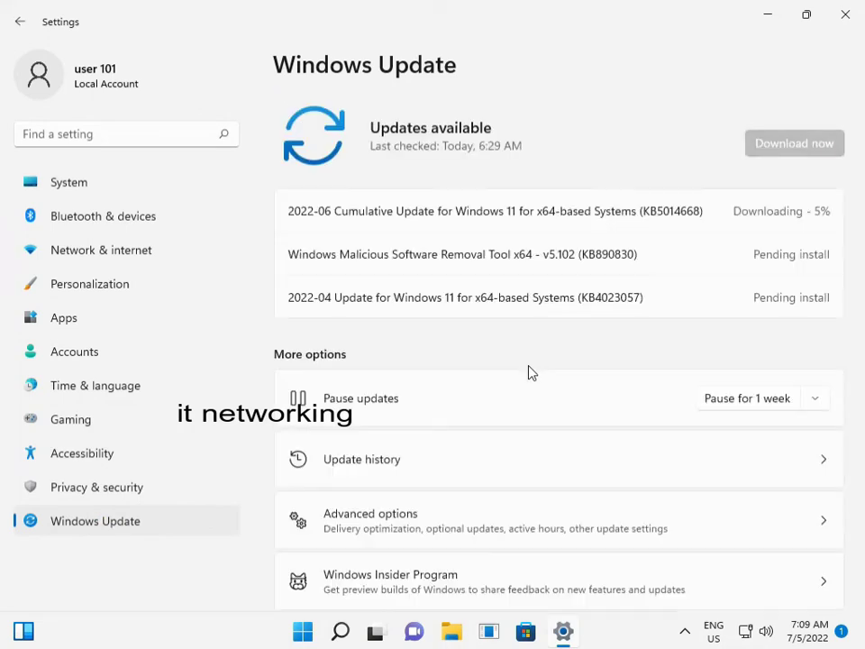
{"action": "scroll", "scroll_direction": "down", "scroll_amount": 3}
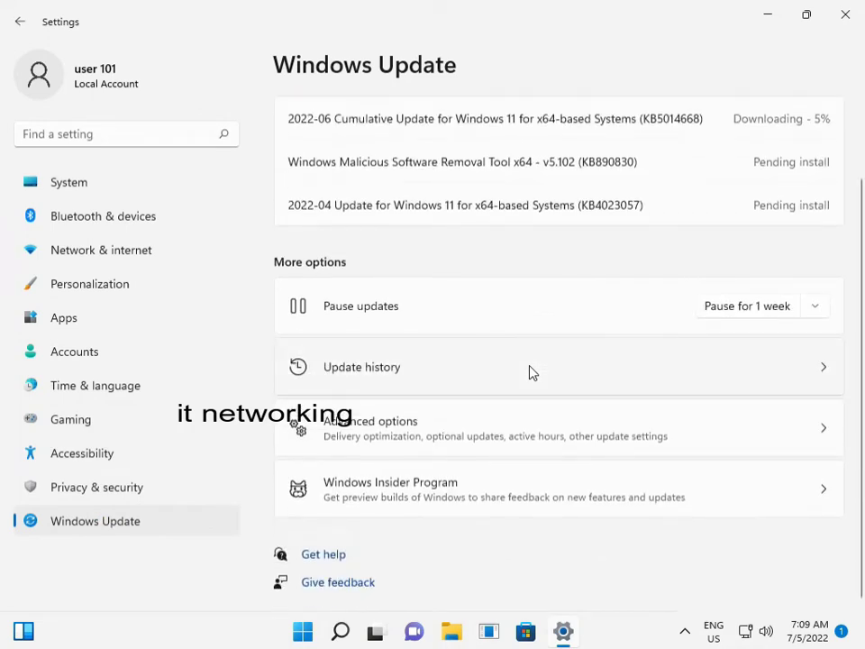
{"action": "scroll", "scroll_direction": "up", "scroll_amount": 3}
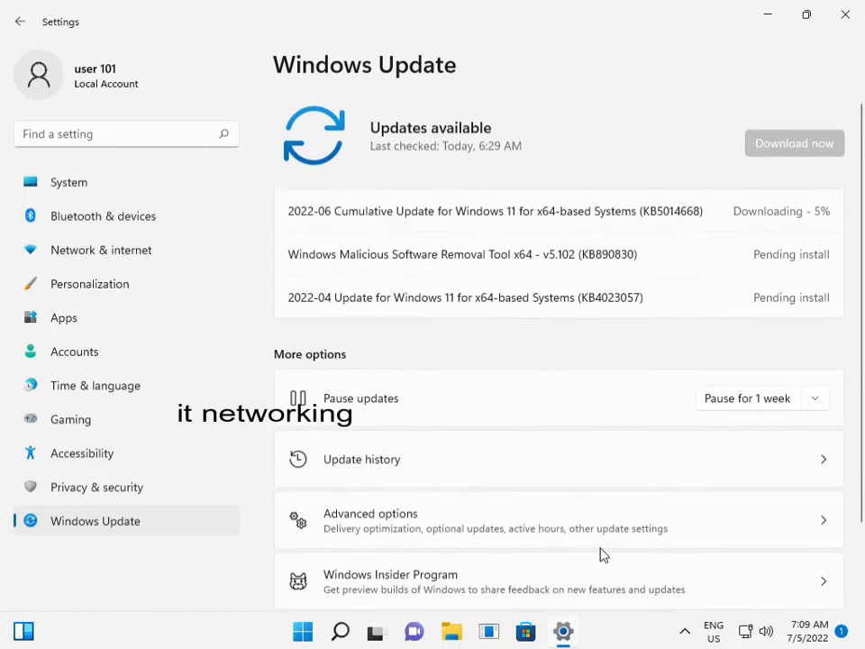
Reach the Other troubleshooters list under System > Troubleshoot.
{"action": "left_click", "coordinate": [69, 183]}
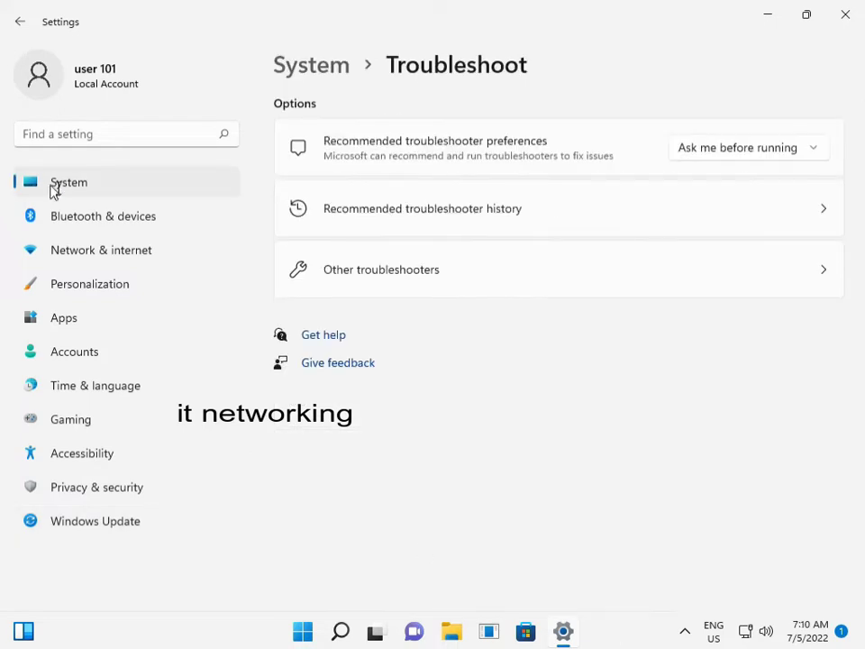
{"action": "mouse_move", "coordinate": [81, 190]}
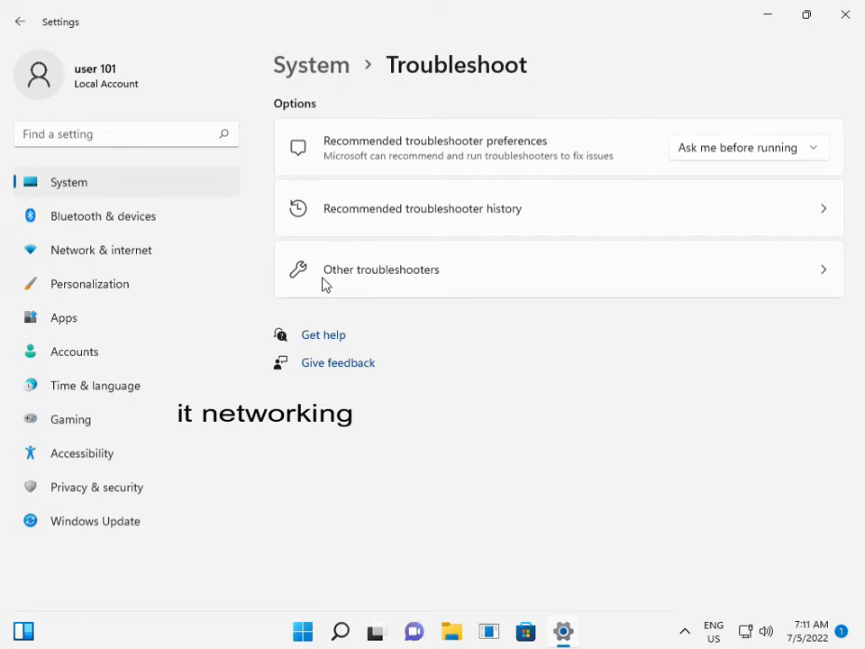
{"action": "left_click", "coordinate": [381, 270]}
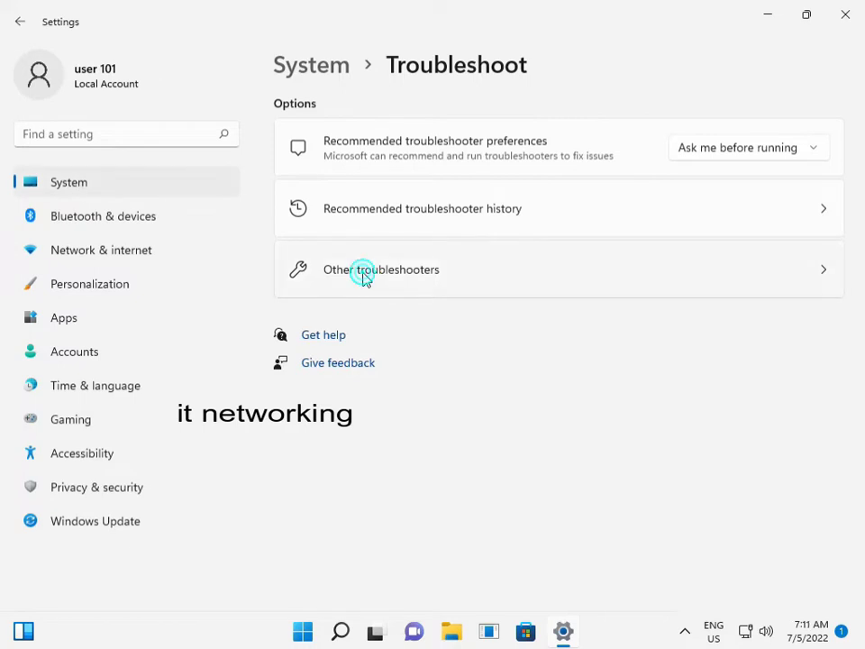
{"action": "left_click", "coordinate": [382, 269]}
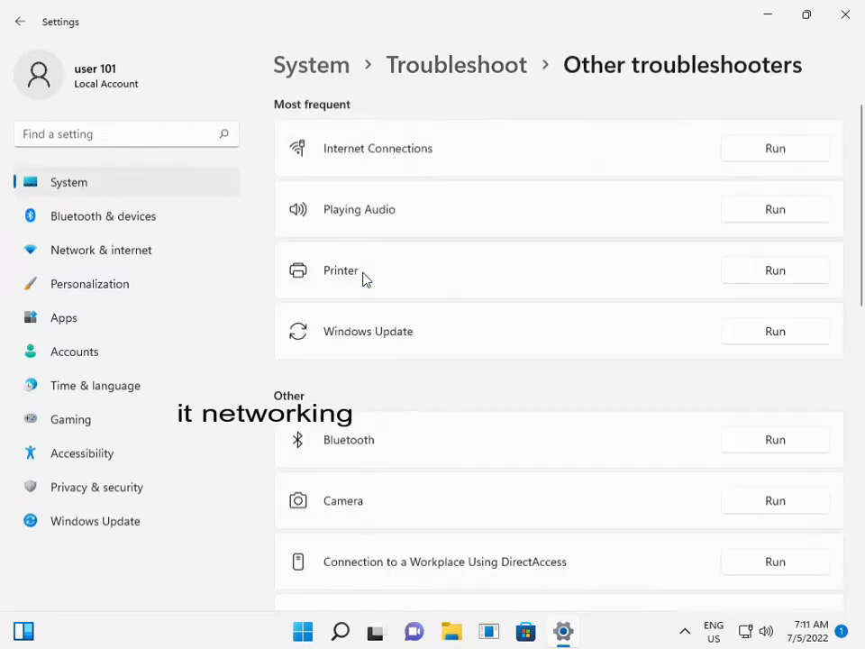
{"action": "mouse_move", "coordinate": [486, 342]}
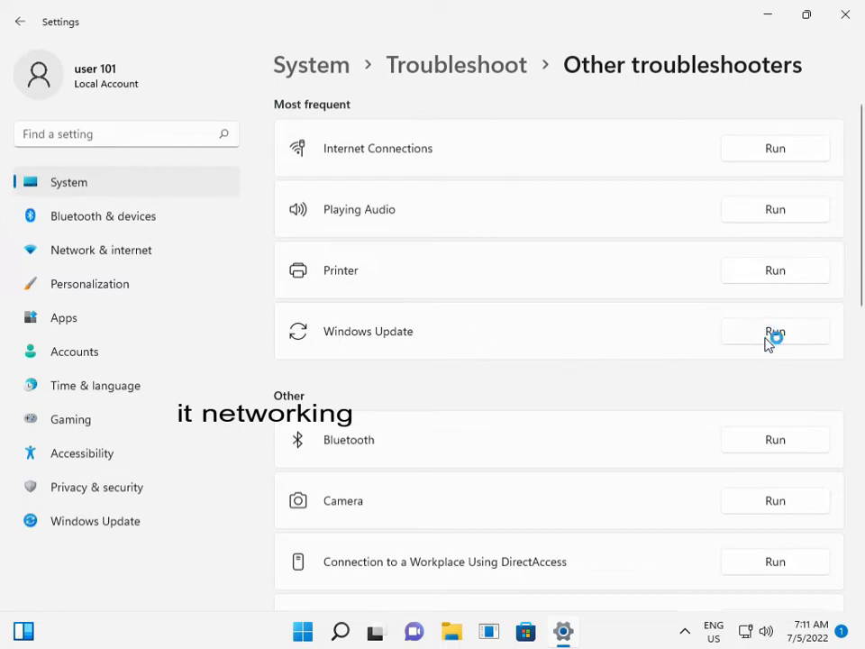
Run the Windows Update troubleshooter and let it detect problems.
{"action": "left_click", "coordinate": [774, 331]}
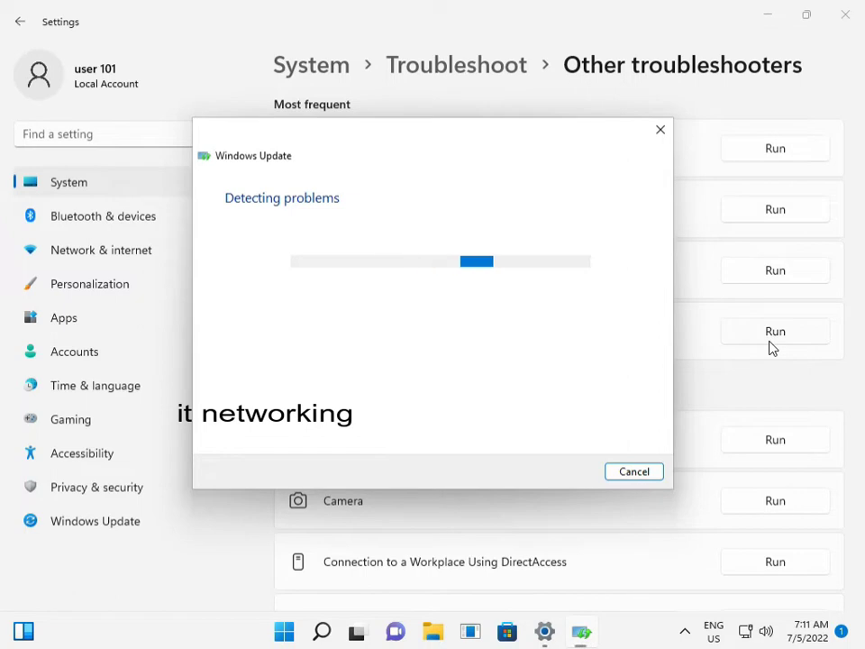
{"action": "mouse_move", "coordinate": [790, 424]}
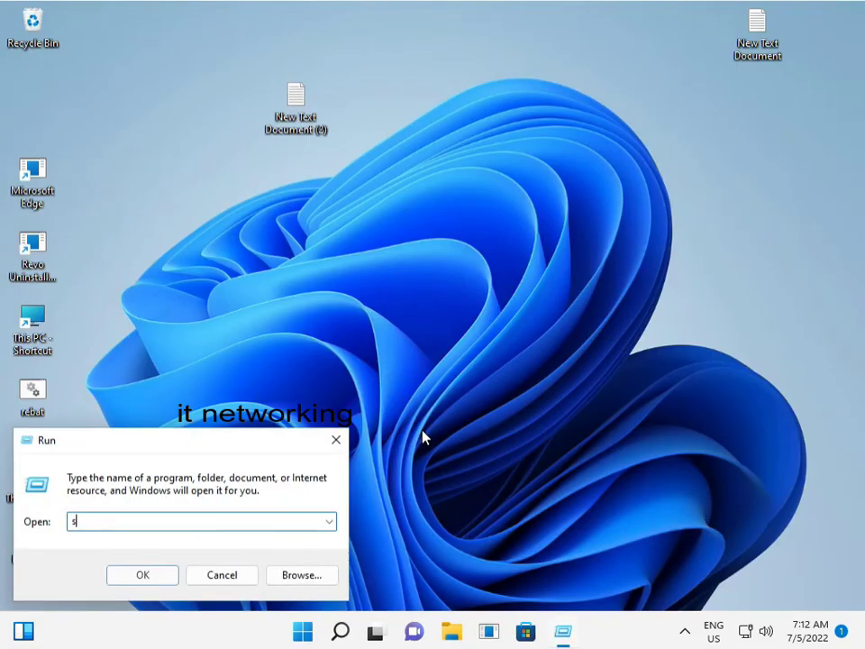
Launch the Services console via services.msc in the Run box.
{"action": "type", "text": "ervic"}
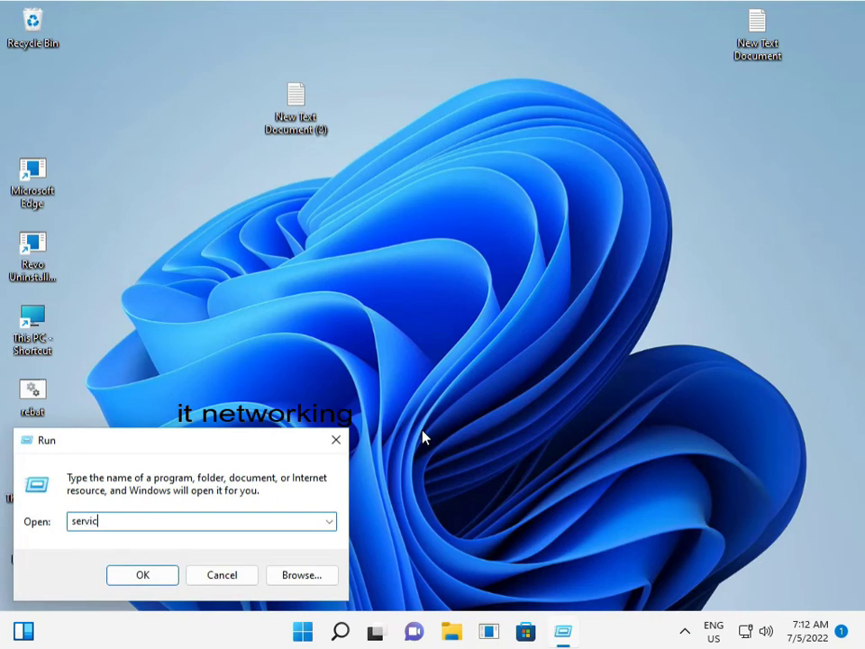
{"action": "type", "text": "es"}
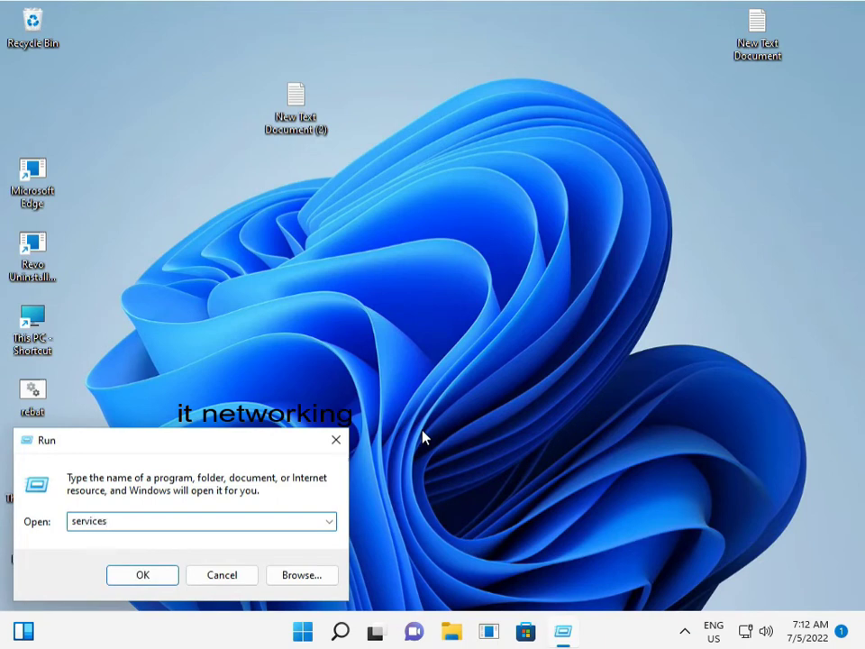
{"action": "type", "text": ".msc"}
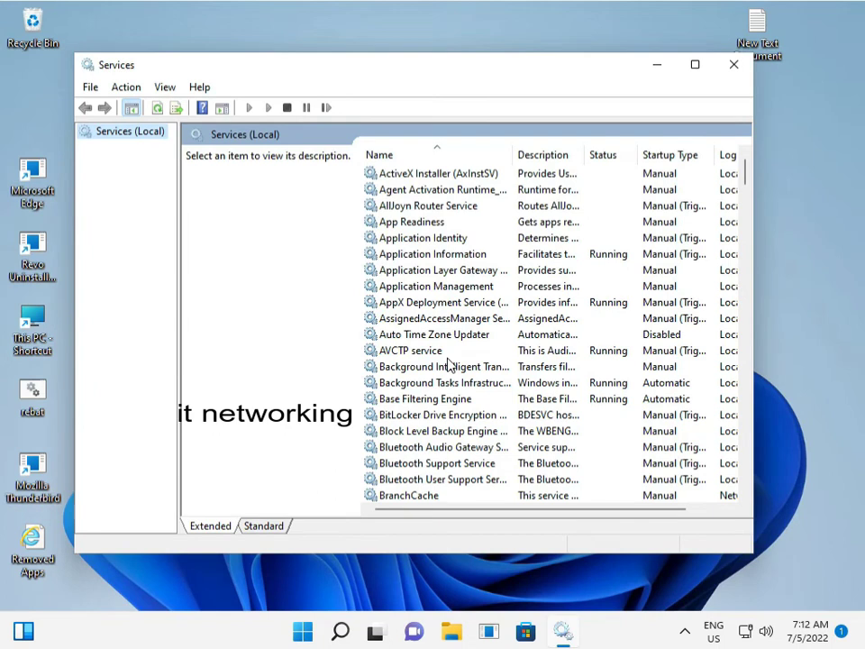
{"action": "mouse_move", "coordinate": [439, 366]}
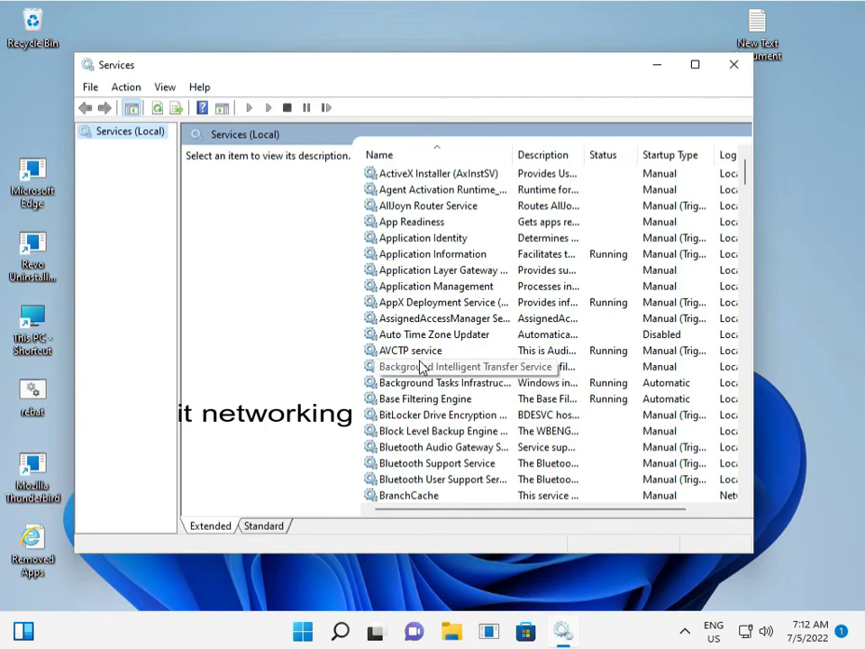
Locate the Windows Update service in the list and stop it.
{"action": "left_click", "coordinate": [464, 366]}
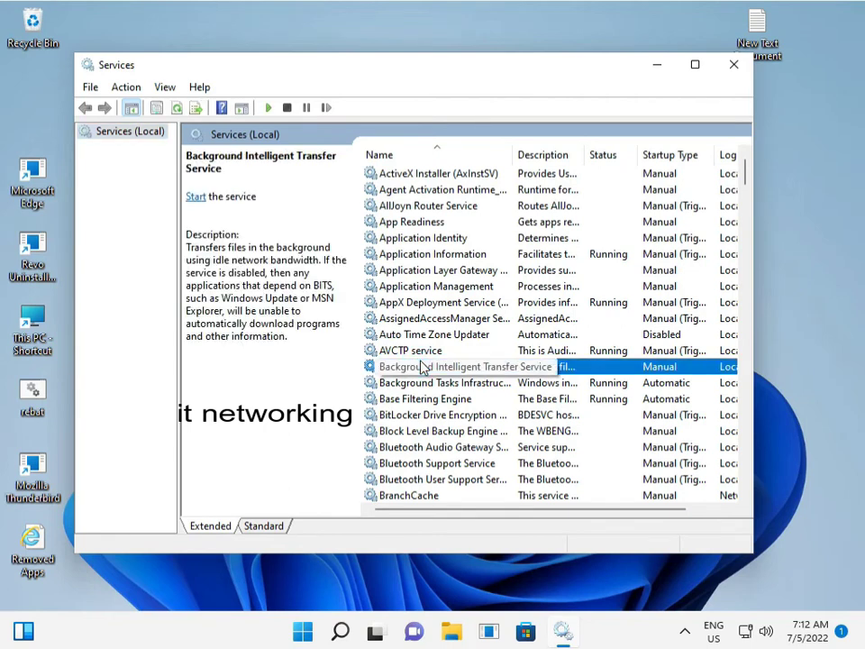
{"action": "scroll", "scroll_direction": "down", "scroll_amount": 3}
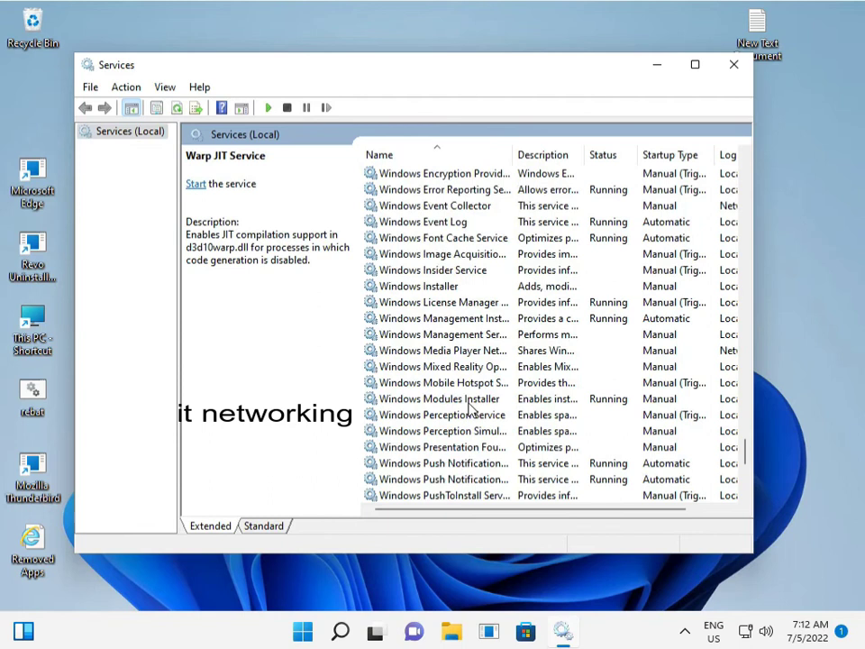
{"action": "scroll", "scroll_direction": "down", "scroll_amount": 3}
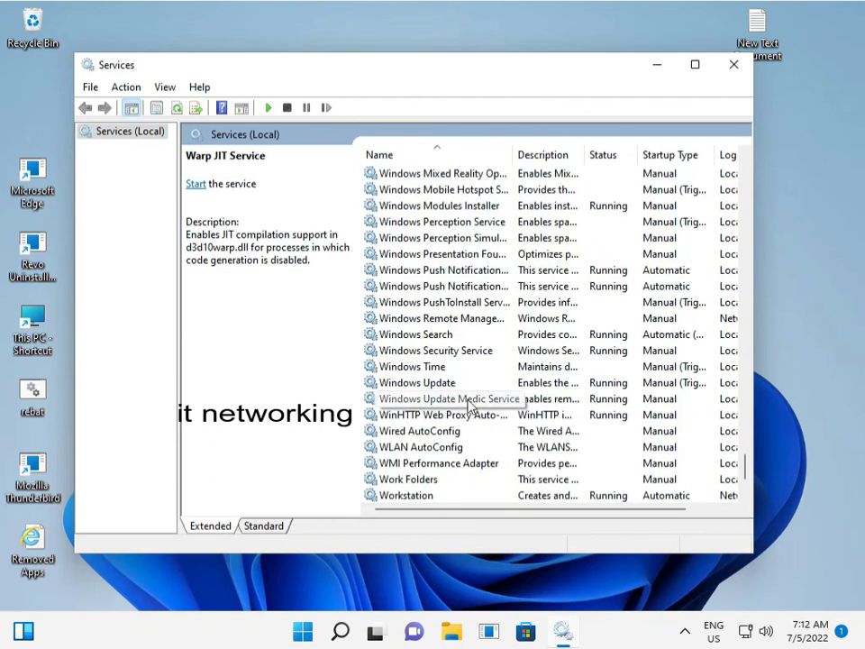
{"action": "left_click", "coordinate": [418, 382]}
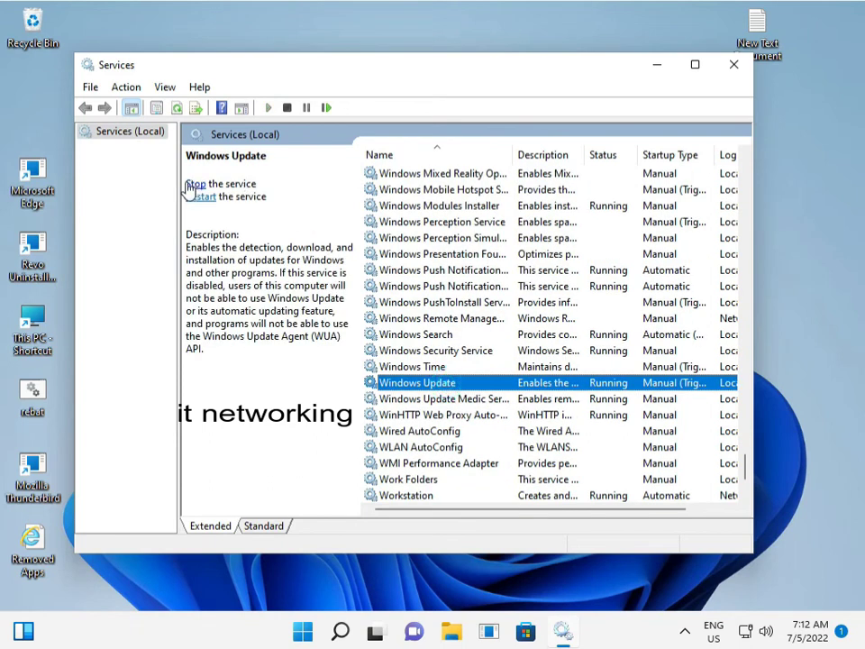
{"action": "left_click", "coordinate": [194, 183]}
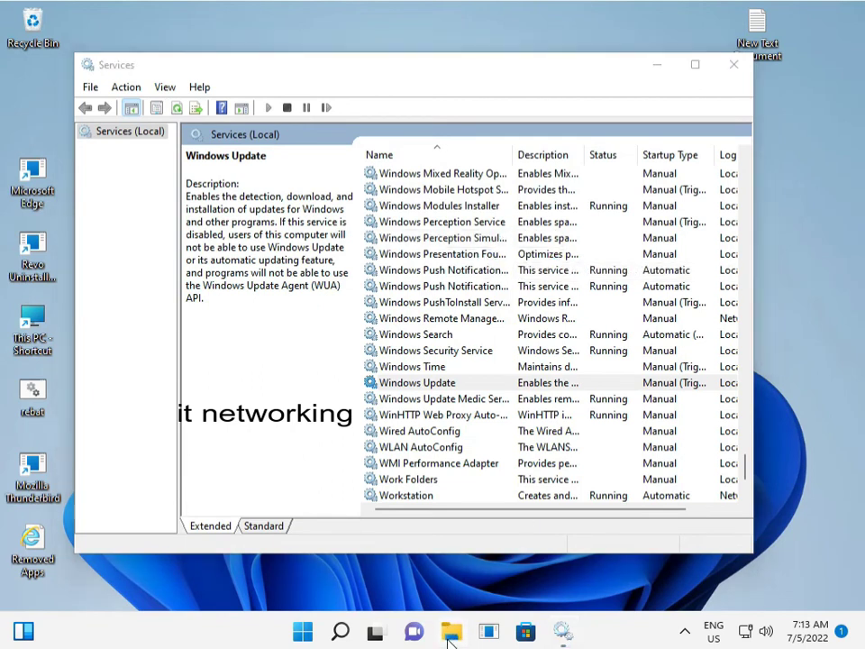
Launch File Explorer and browse into C:\Windows on Local Disk (C:).
{"action": "left_click", "coordinate": [451, 631]}
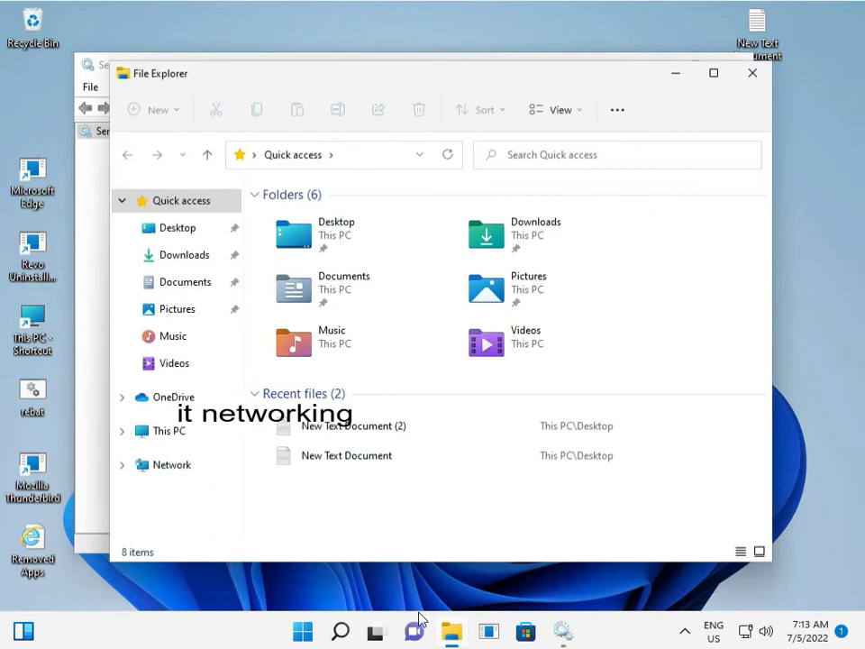
{"action": "left_click", "coordinate": [166, 431]}
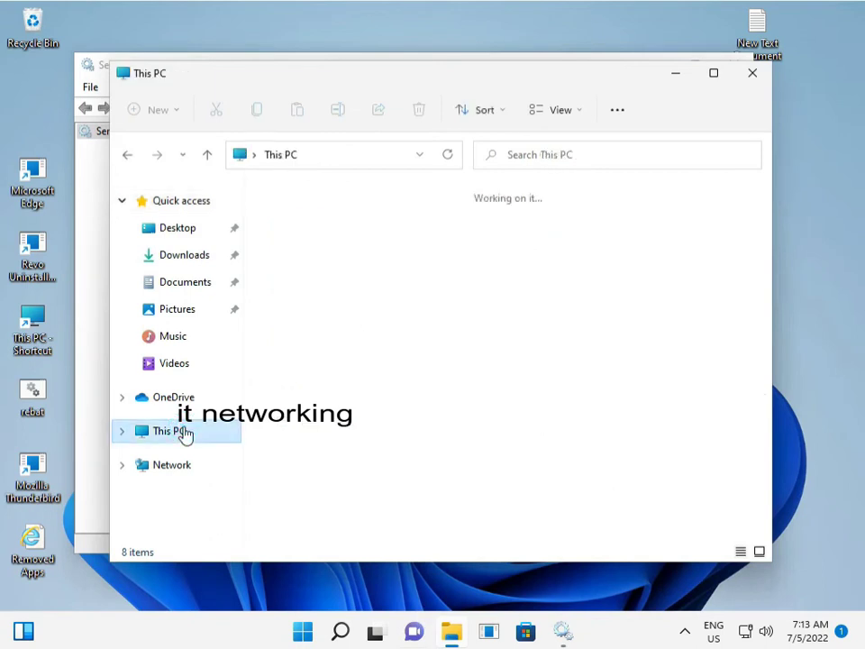
{"action": "left_click", "coordinate": [167, 431]}
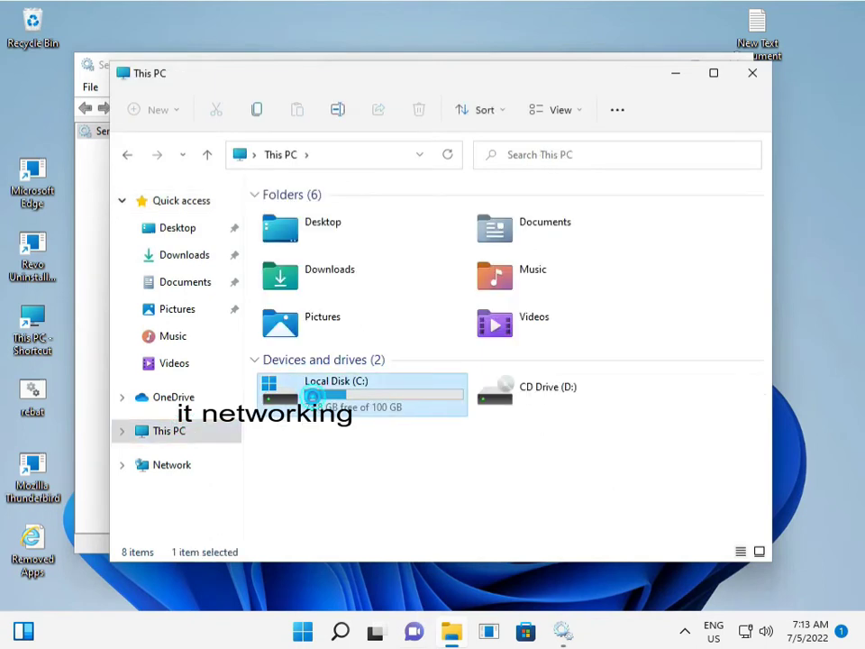
{"action": "double_click", "coordinate": [335, 394]}
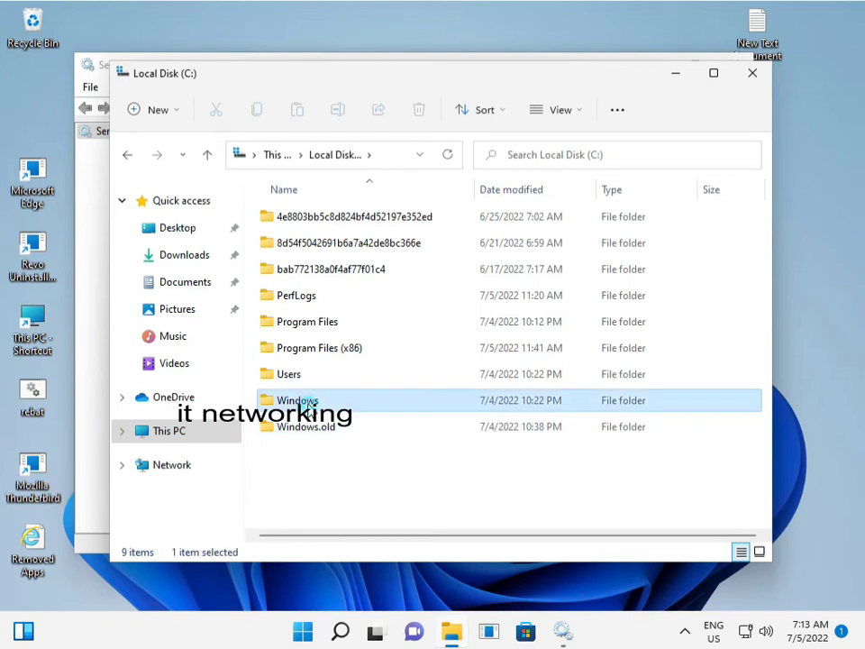
{"action": "double_click", "coordinate": [297, 400]}
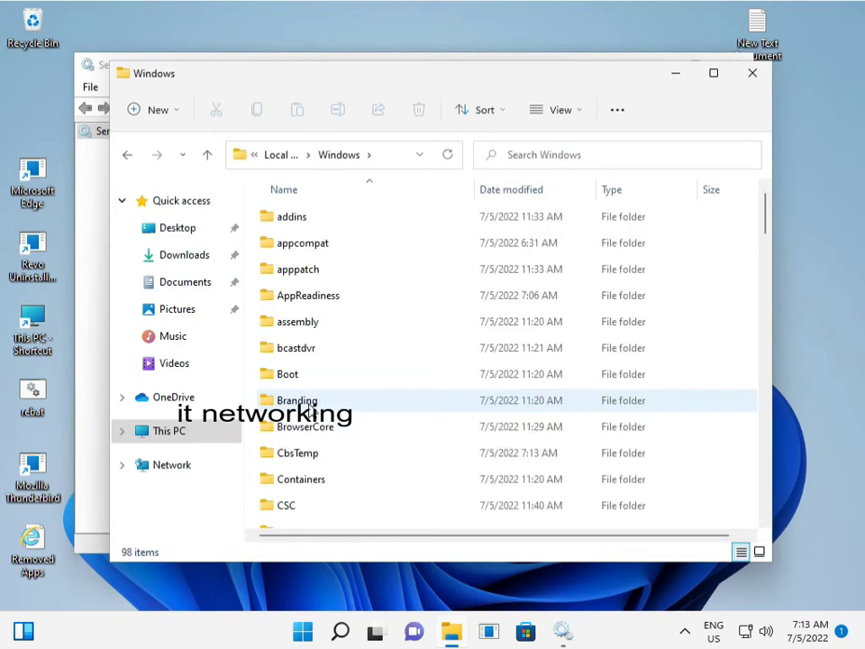
Find and enter the SoftwareDistribution folder.
{"action": "left_click", "coordinate": [297, 239]}
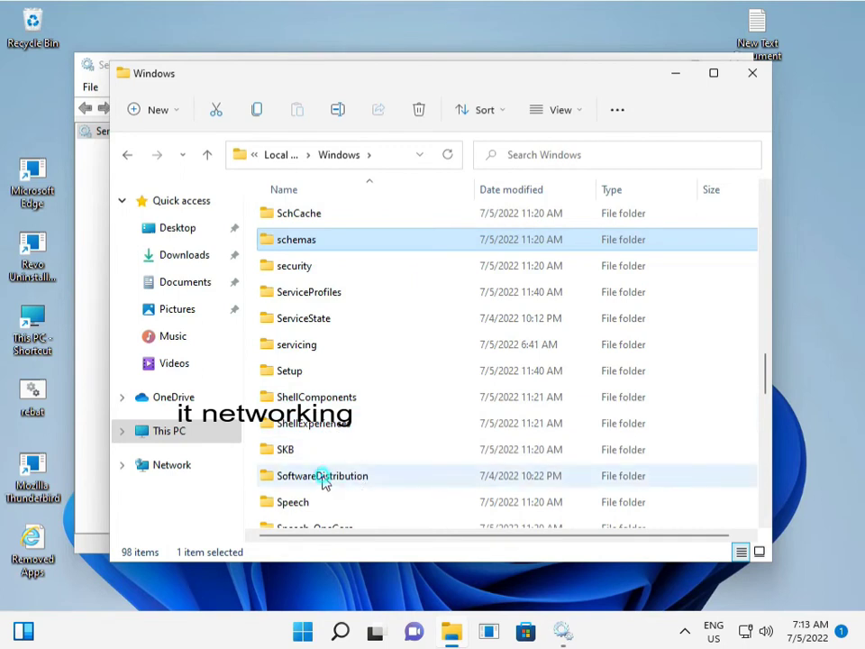
{"action": "left_click", "coordinate": [322, 475]}
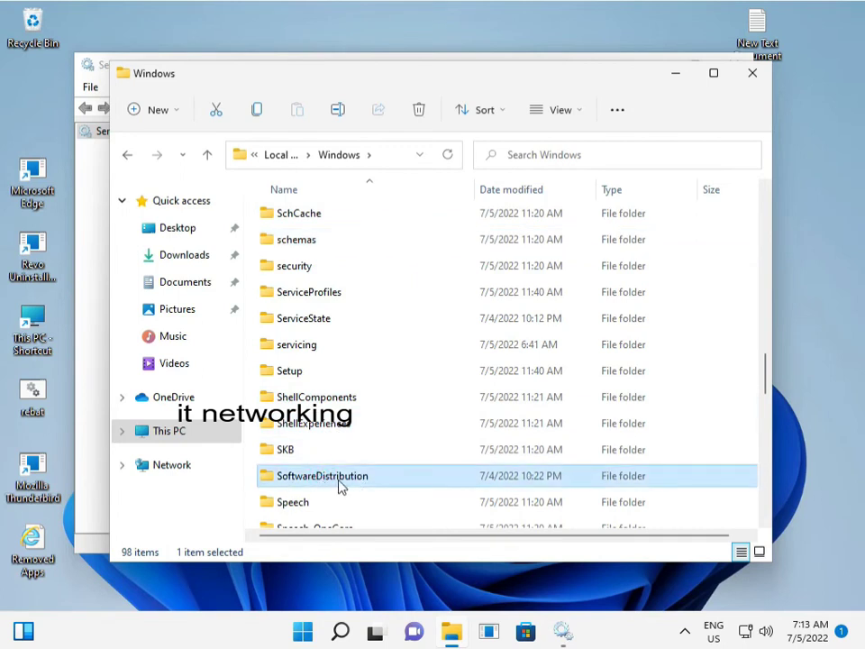
{"action": "left_click", "coordinate": [338, 476]}
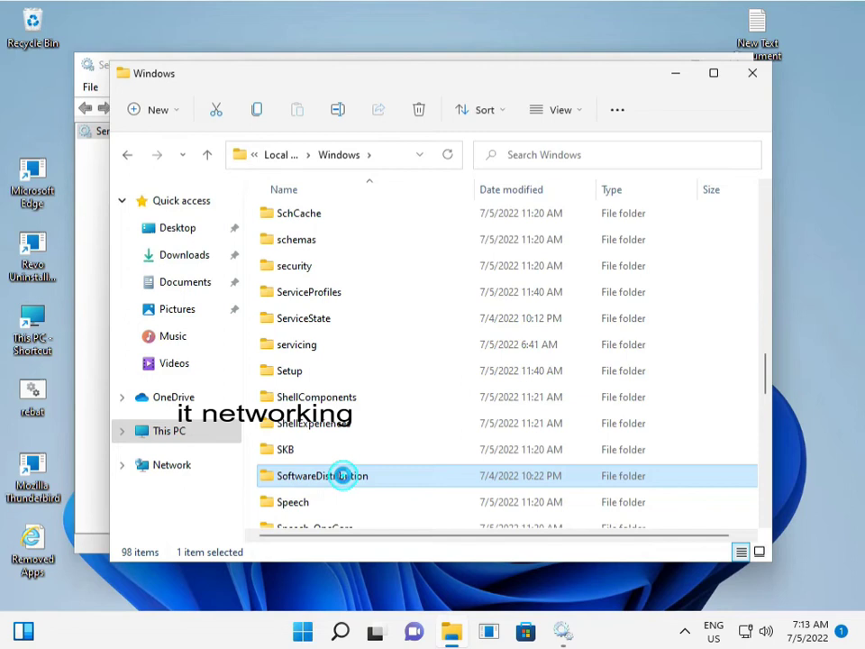
{"action": "double_click", "coordinate": [326, 475]}
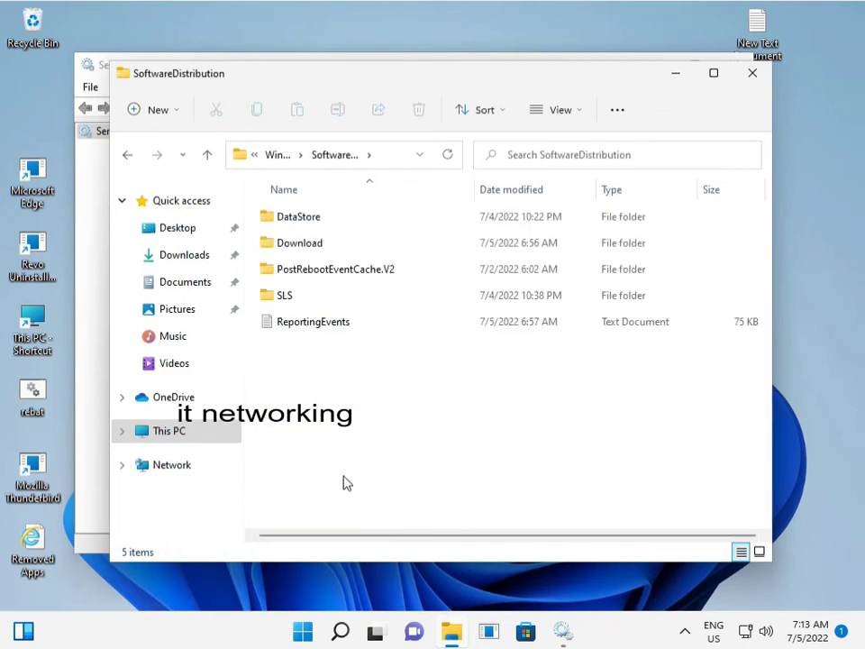
Select all five items, permanently delete them with admin permission for all, and show detailed progress.
{"action": "key", "text": "ctrl+a"}
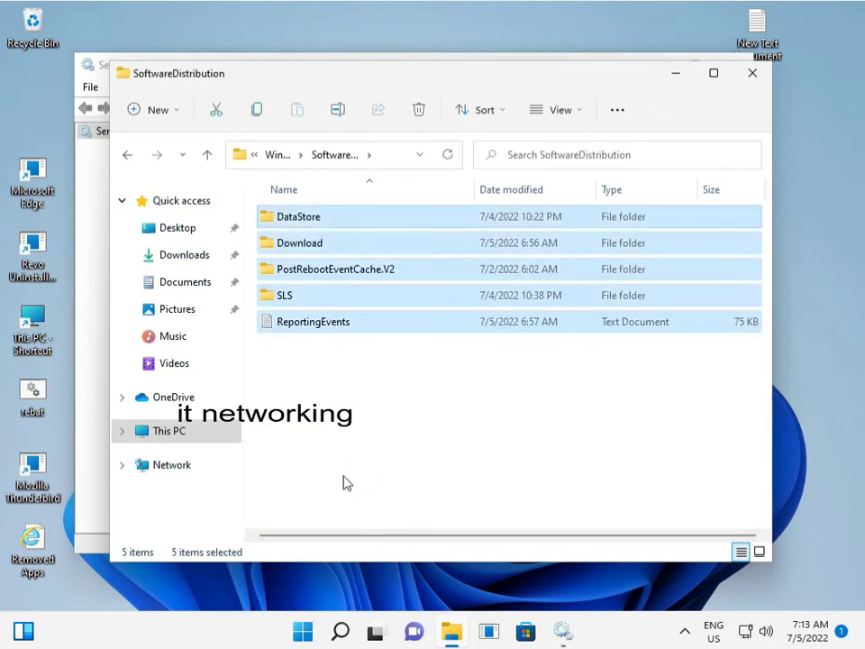
{"action": "left_click", "coordinate": [418, 109]}
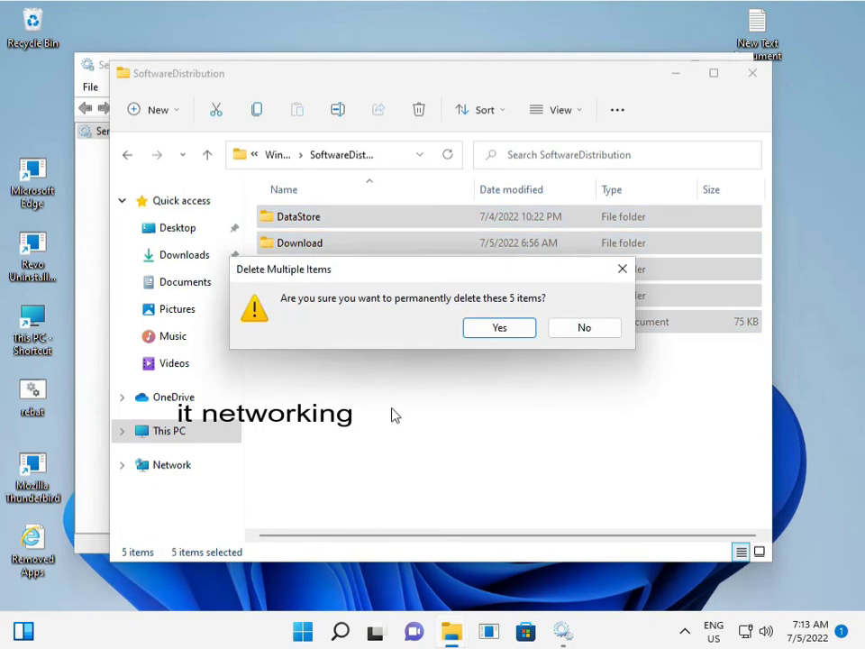
{"action": "left_click", "coordinate": [584, 327]}
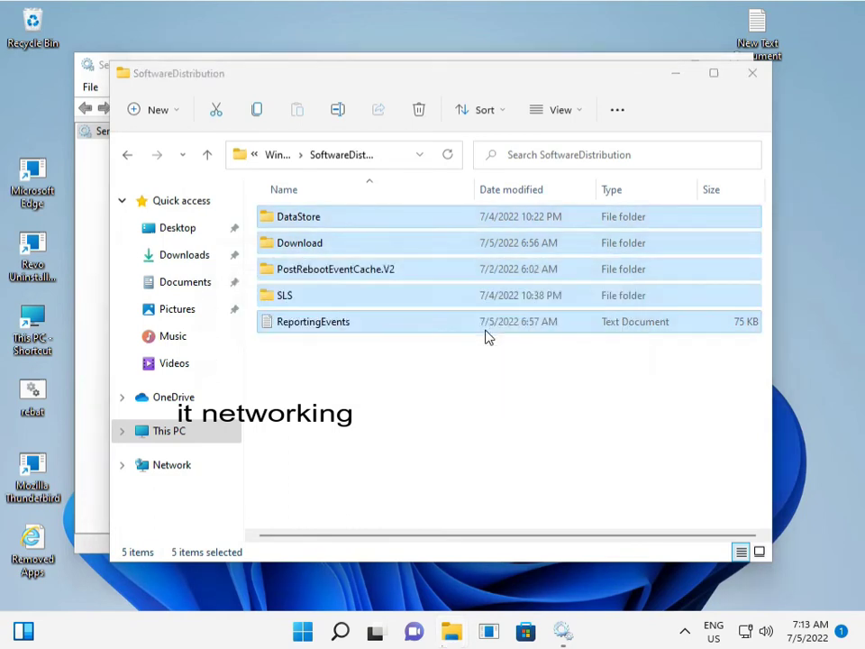
{"action": "left_click", "coordinate": [419, 110]}
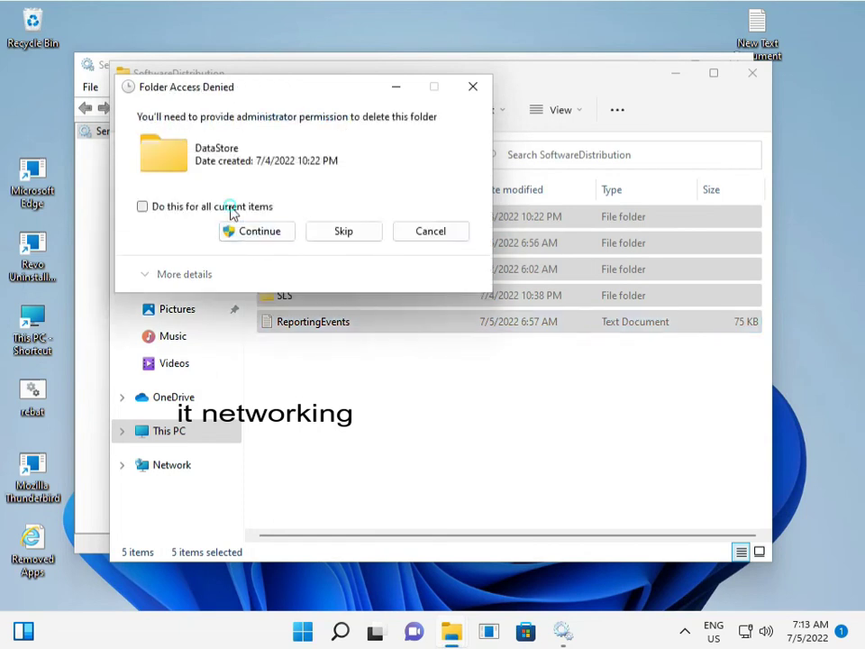
{"action": "left_click", "coordinate": [256, 231]}
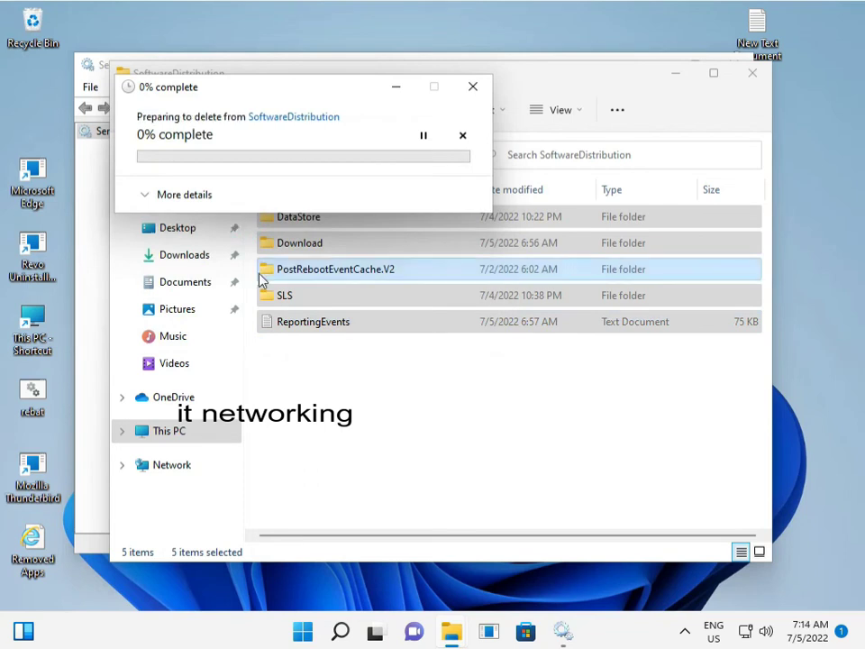
{"action": "mouse_move", "coordinate": [236, 266]}
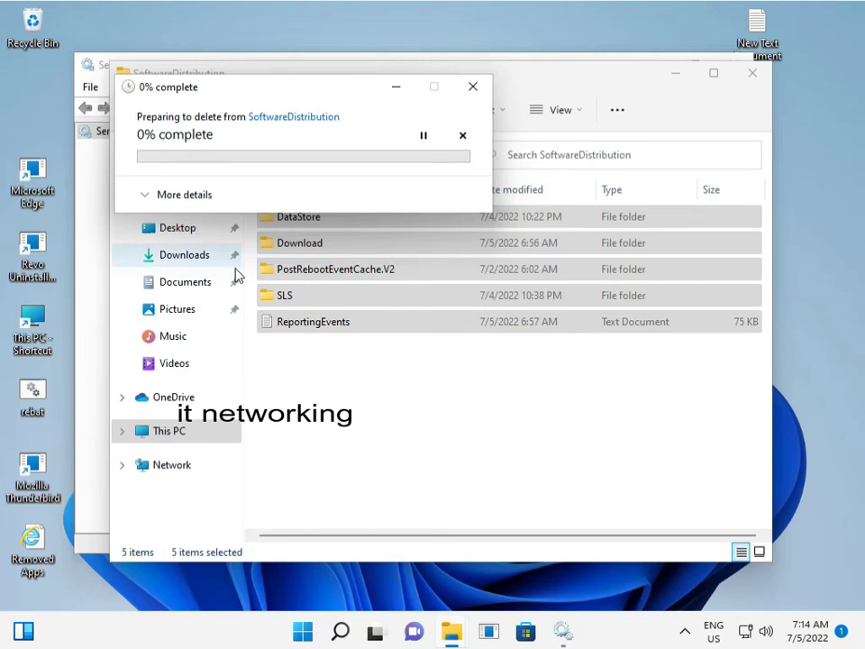
{"action": "mouse_move", "coordinate": [299, 322]}
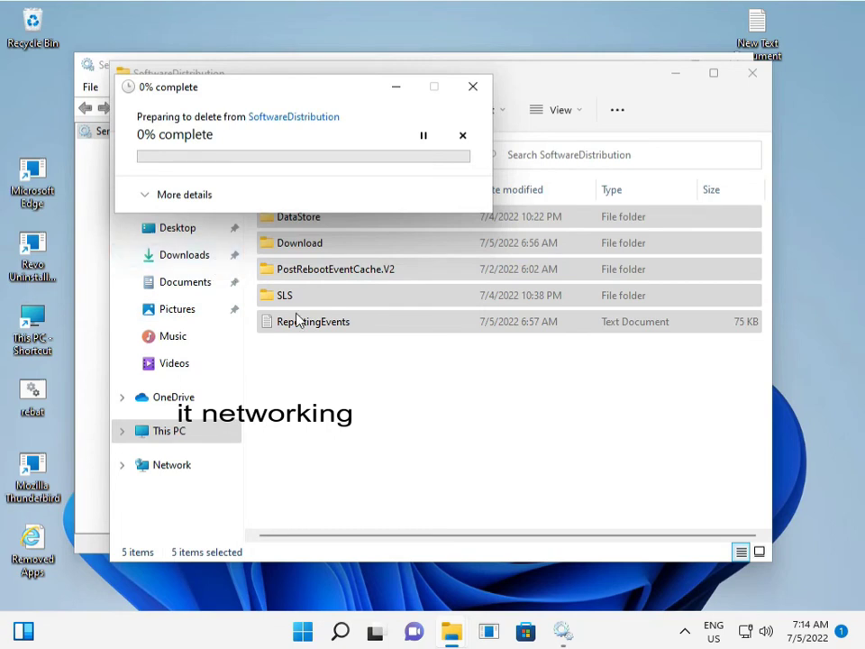
{"action": "mouse_move", "coordinate": [352, 385]}
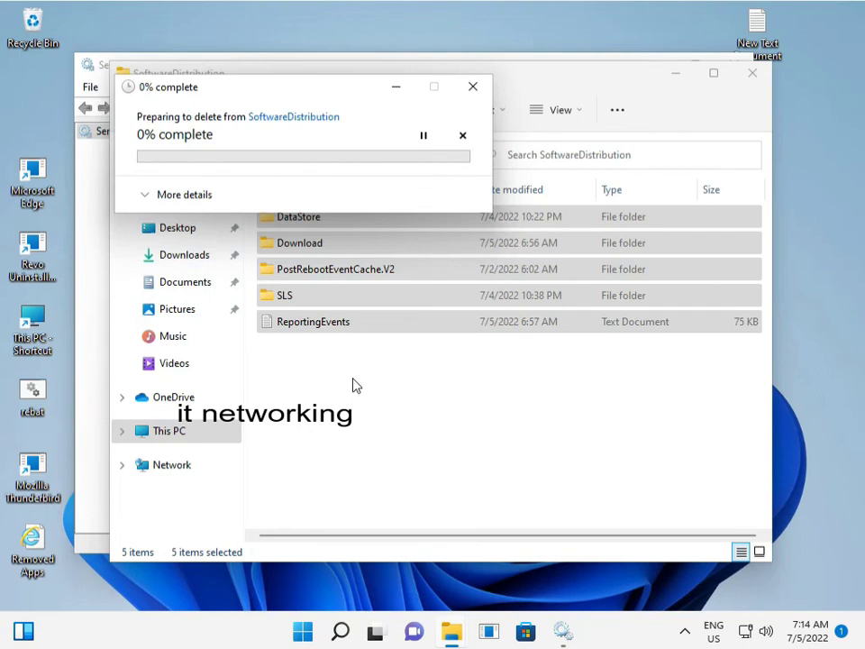
{"action": "mouse_move", "coordinate": [354, 379]}
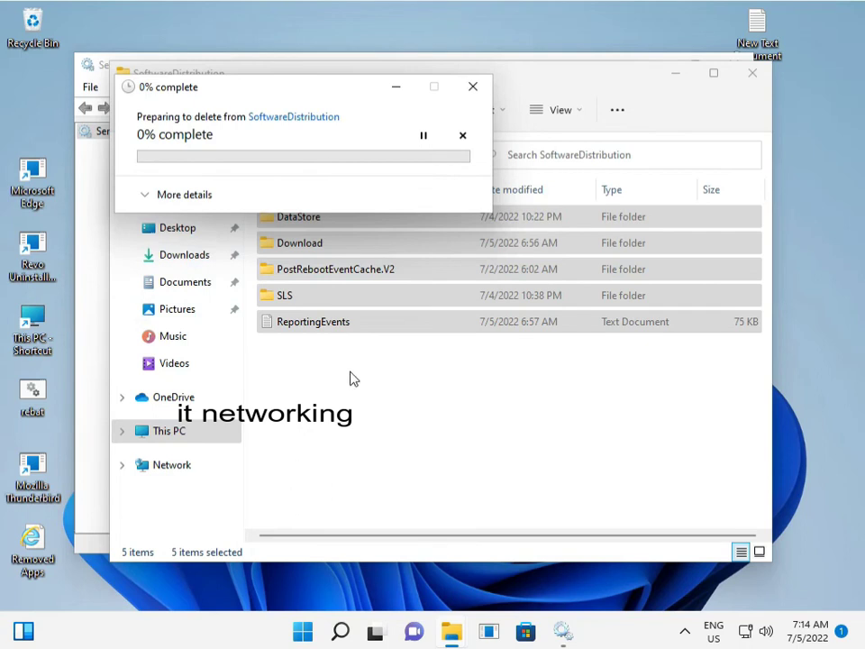
{"action": "mouse_move", "coordinate": [346, 378]}
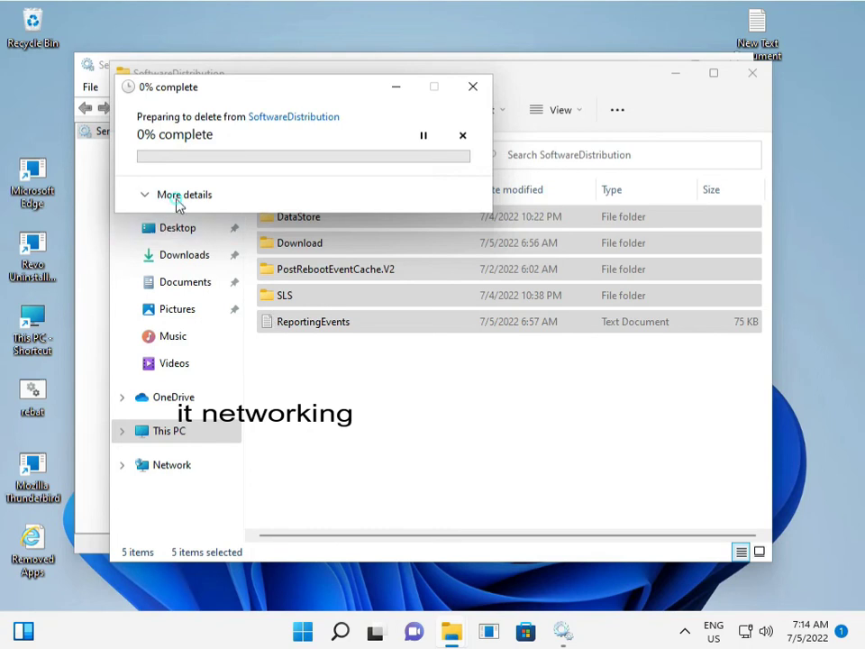
{"action": "left_click", "coordinate": [183, 194]}
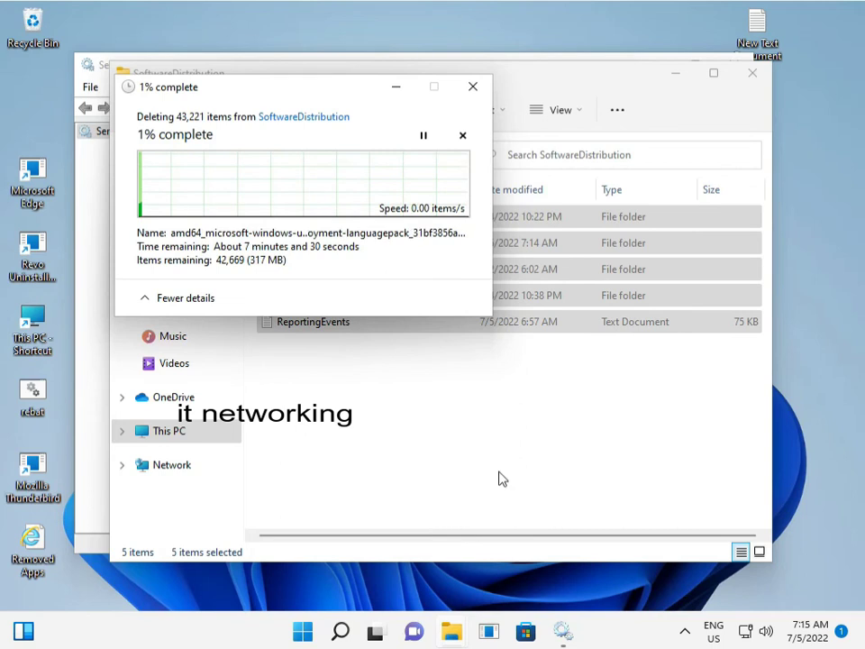
{"action": "mouse_move", "coordinate": [382, 239]}
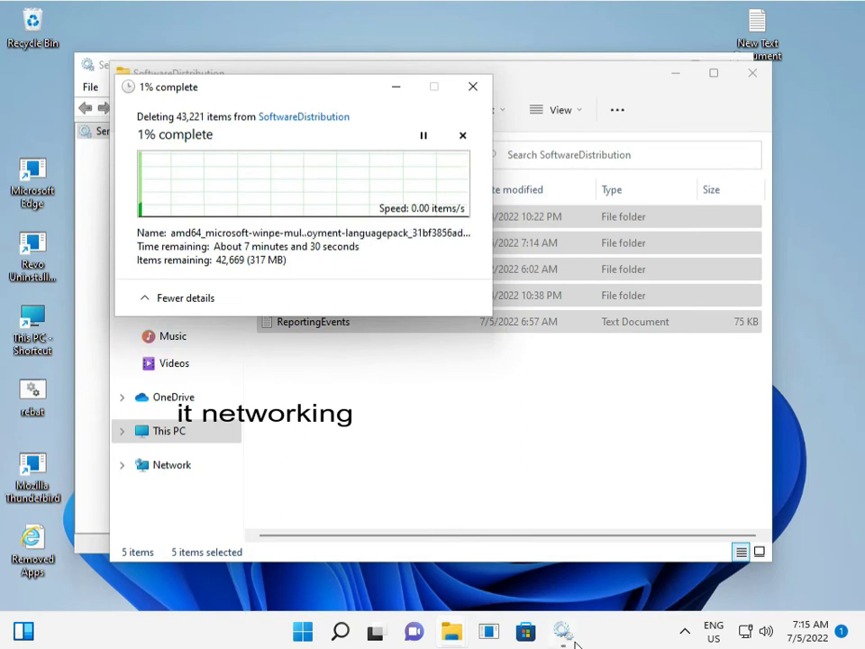
Set the Windows Update service's startup type to Automatic in its properties.
{"action": "left_click", "coordinate": [562, 631]}
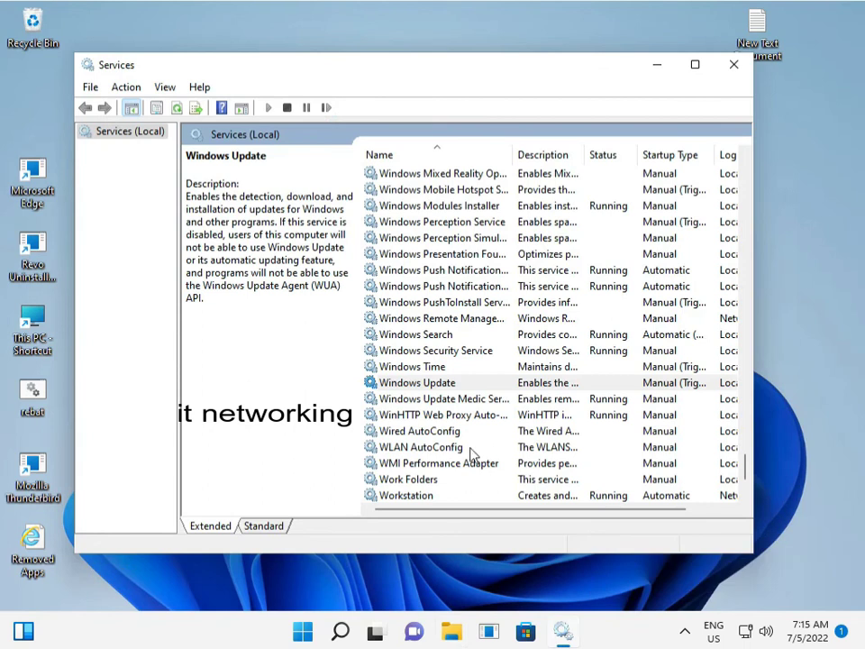
{"action": "left_click", "coordinate": [422, 382]}
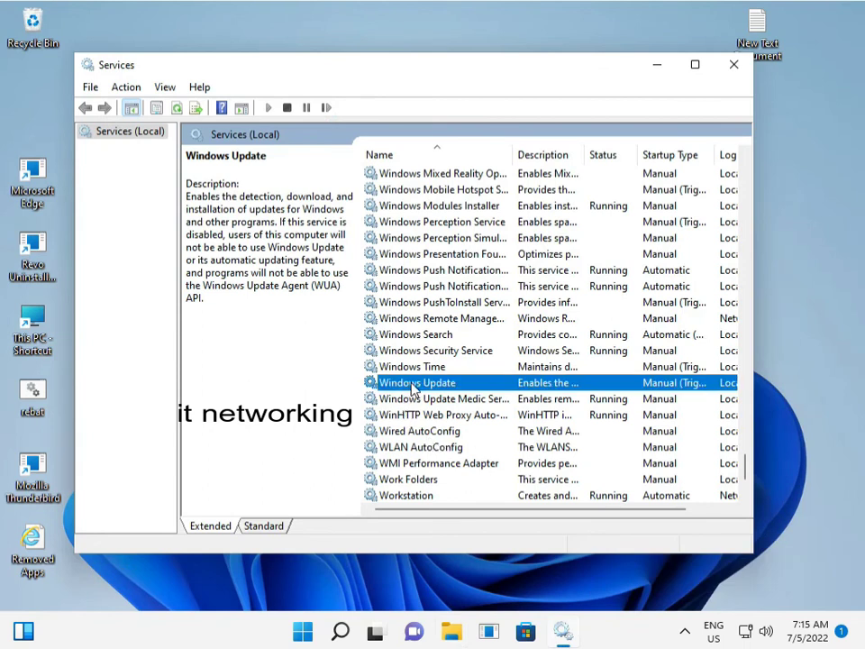
{"action": "double_click", "coordinate": [413, 382]}
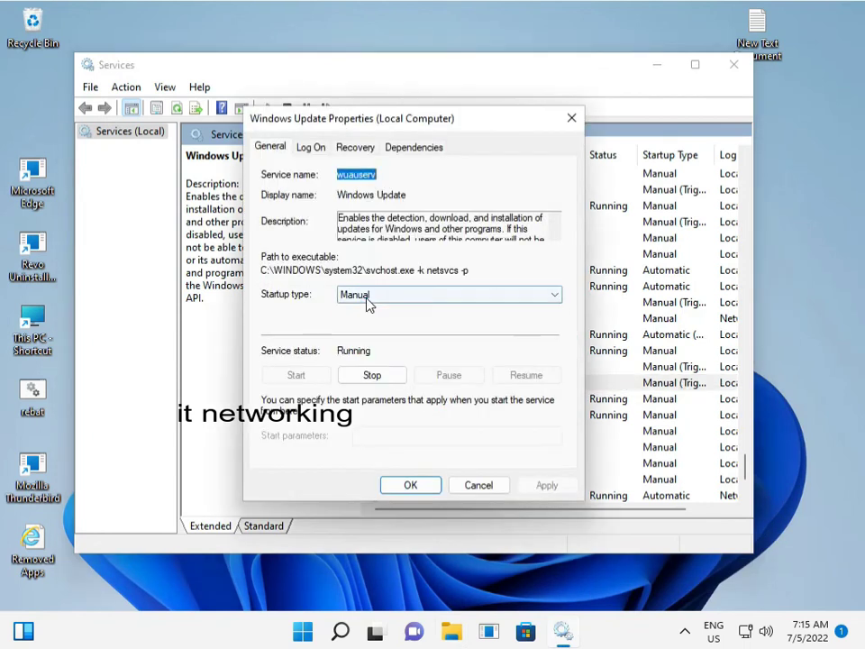
{"action": "left_click", "coordinate": [448, 295]}
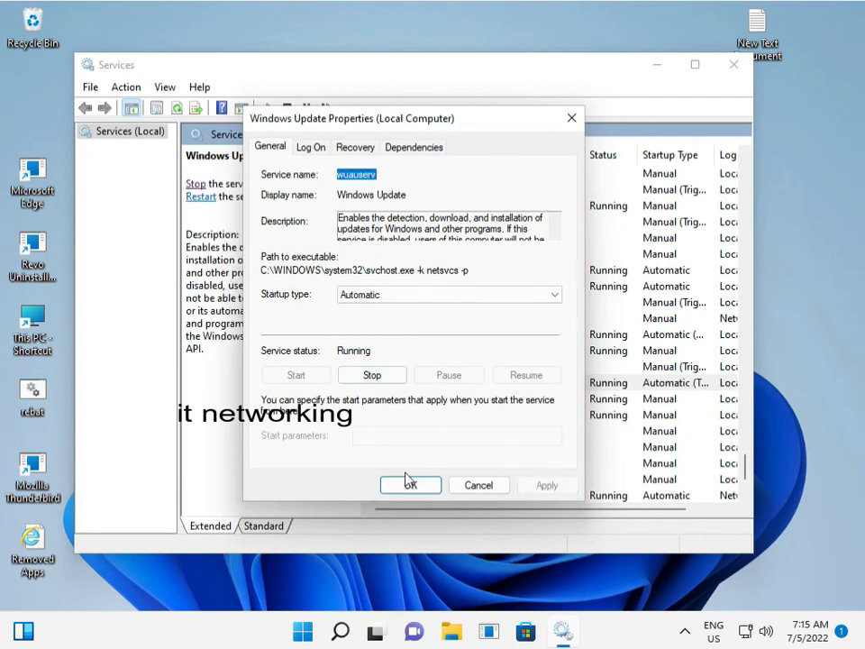
{"action": "left_click", "coordinate": [410, 485]}
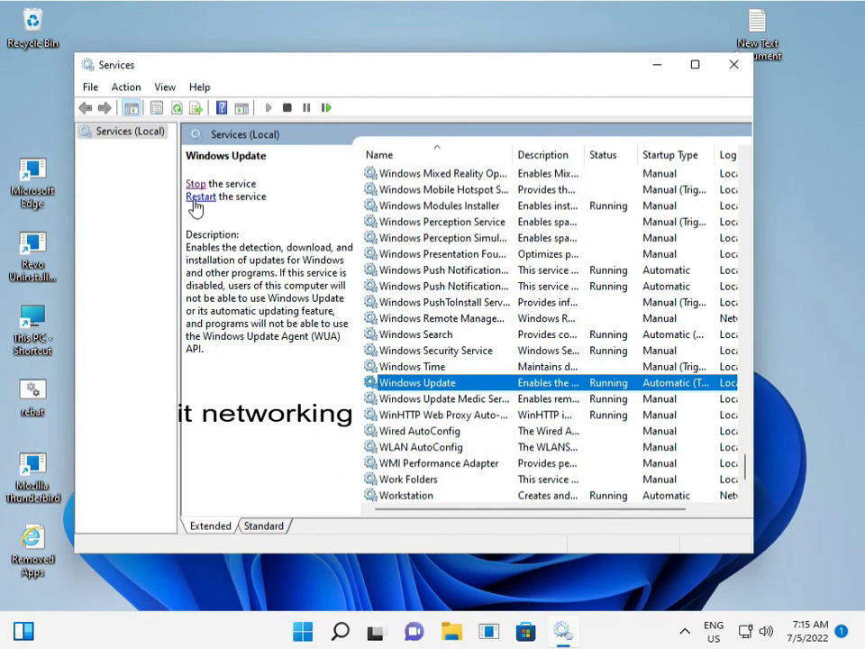
Restart the Windows Update service so it shows Running again.
{"action": "left_click", "coordinate": [195, 183]}
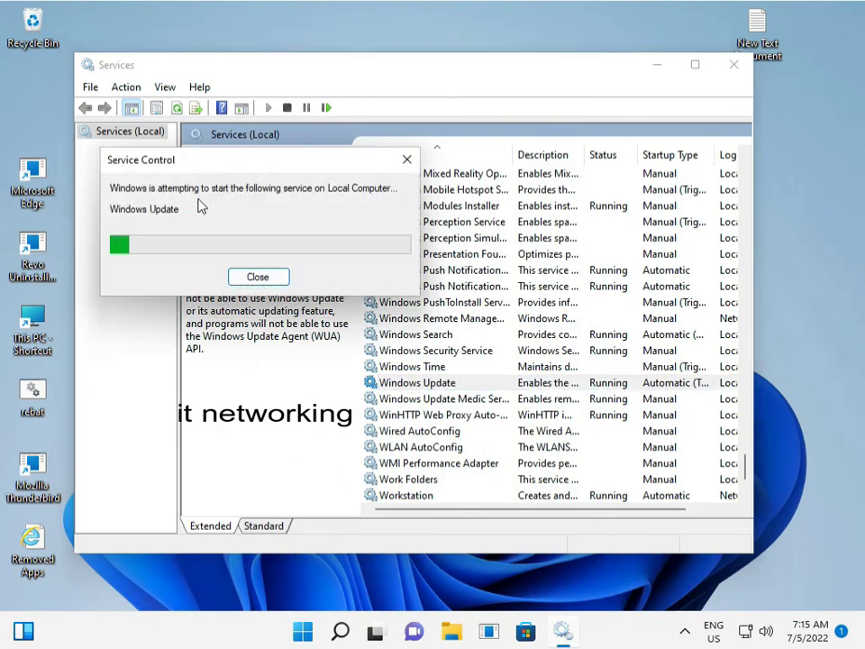
{"action": "left_click", "coordinate": [258, 276]}
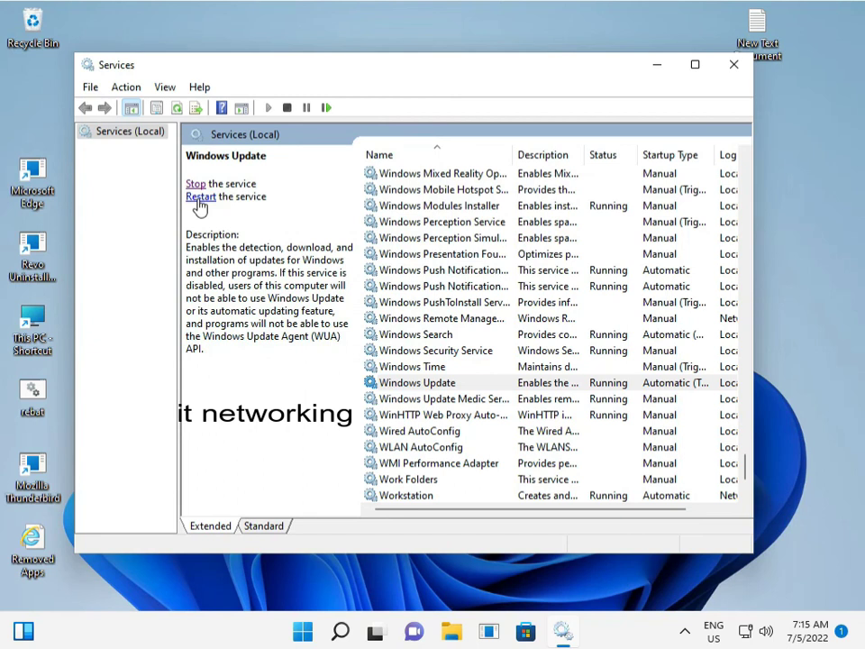
{"action": "mouse_move", "coordinate": [729, 83]}
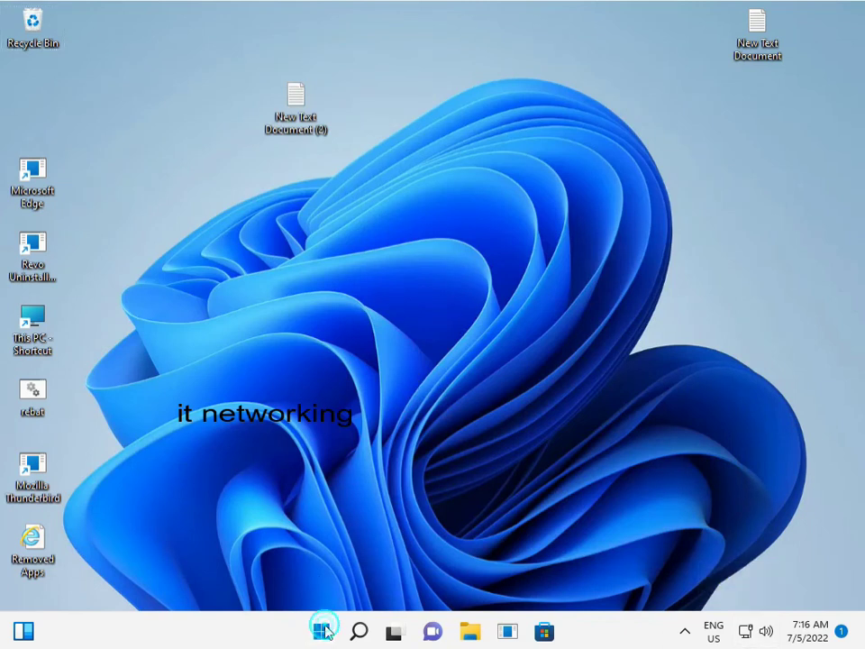
Launch Windows Settings again from the Start menu's pinned apps.
{"action": "left_click", "coordinate": [321, 631]}
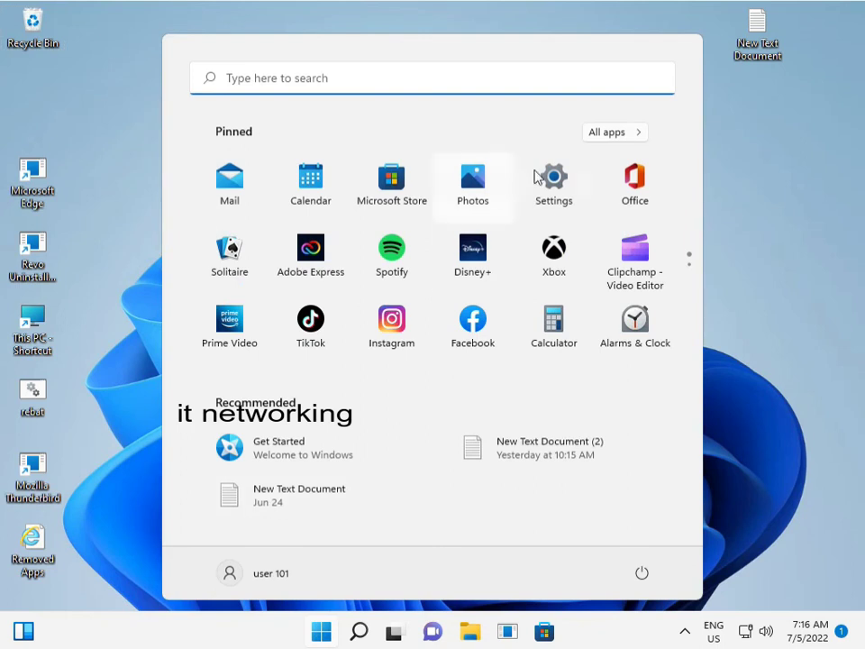
{"action": "left_click", "coordinate": [553, 177]}
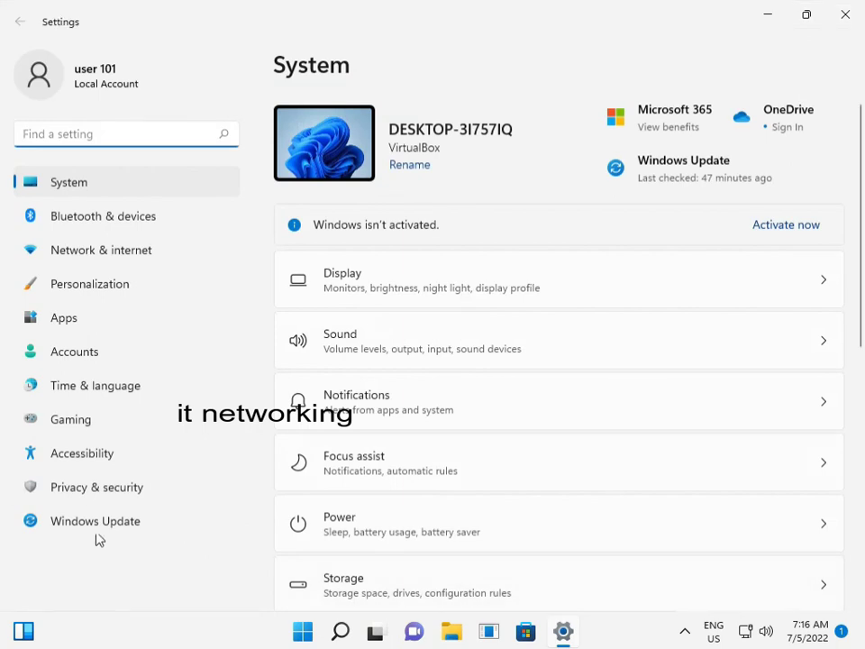
Show the Windows Update page listing the pending and cumulative updates available to install.
{"action": "left_click", "coordinate": [94, 521]}
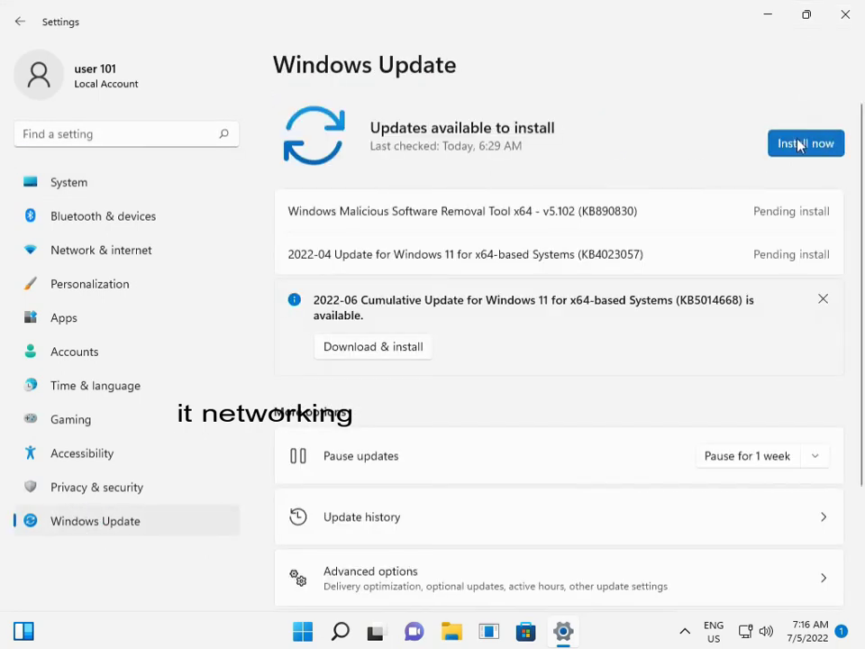
{"action": "mouse_move", "coordinate": [450, 192]}
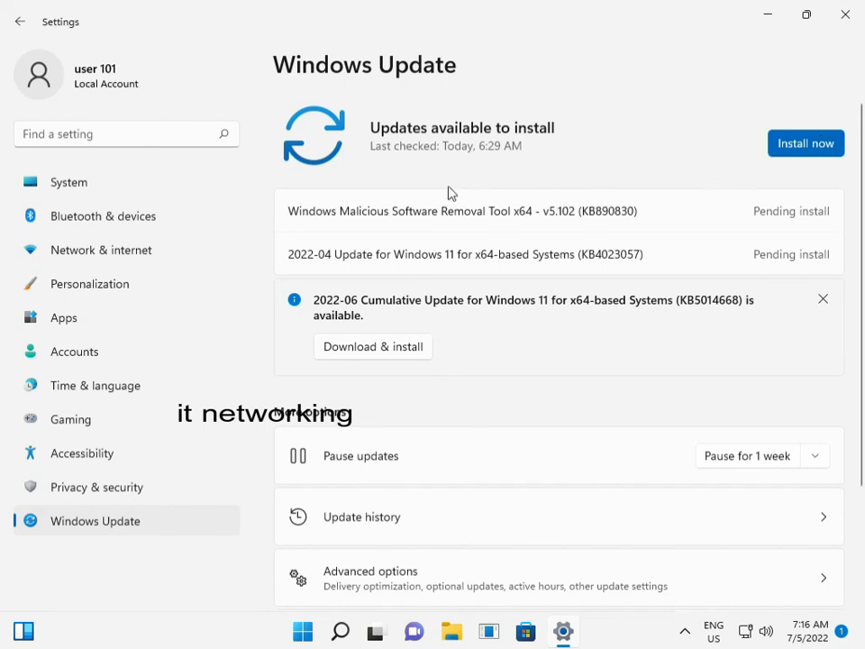
{"action": "mouse_move", "coordinate": [446, 181]}
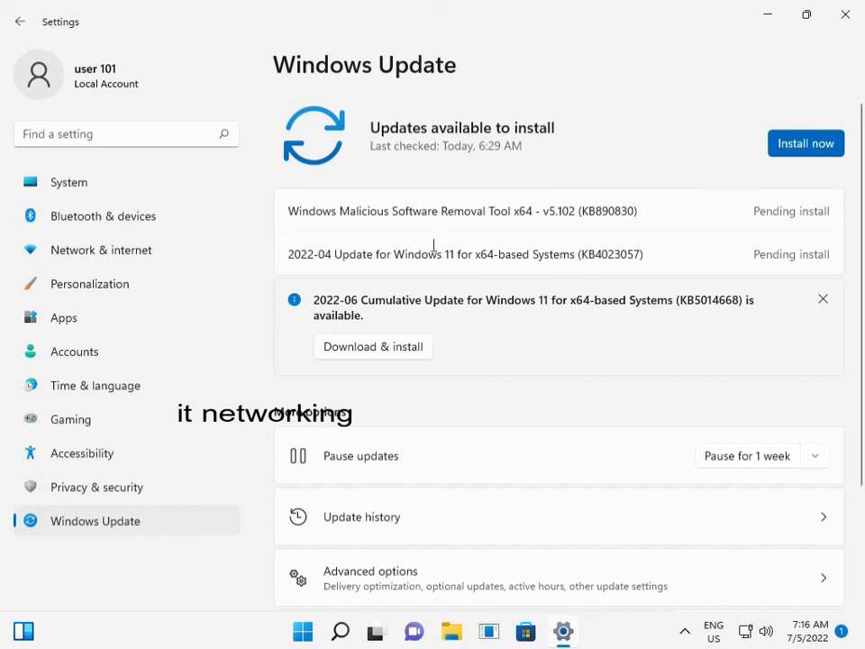
{"action": "mouse_move", "coordinate": [595, 205]}
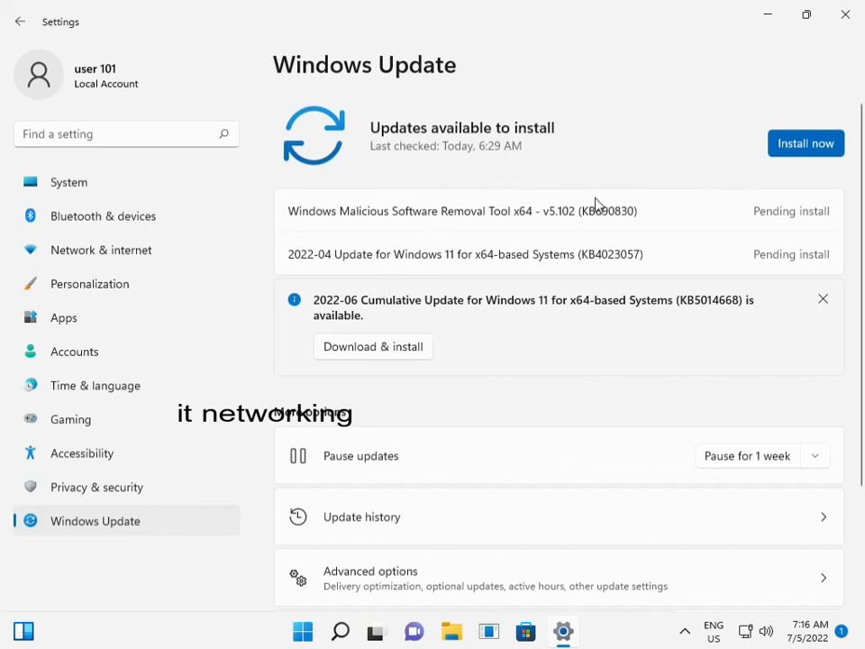